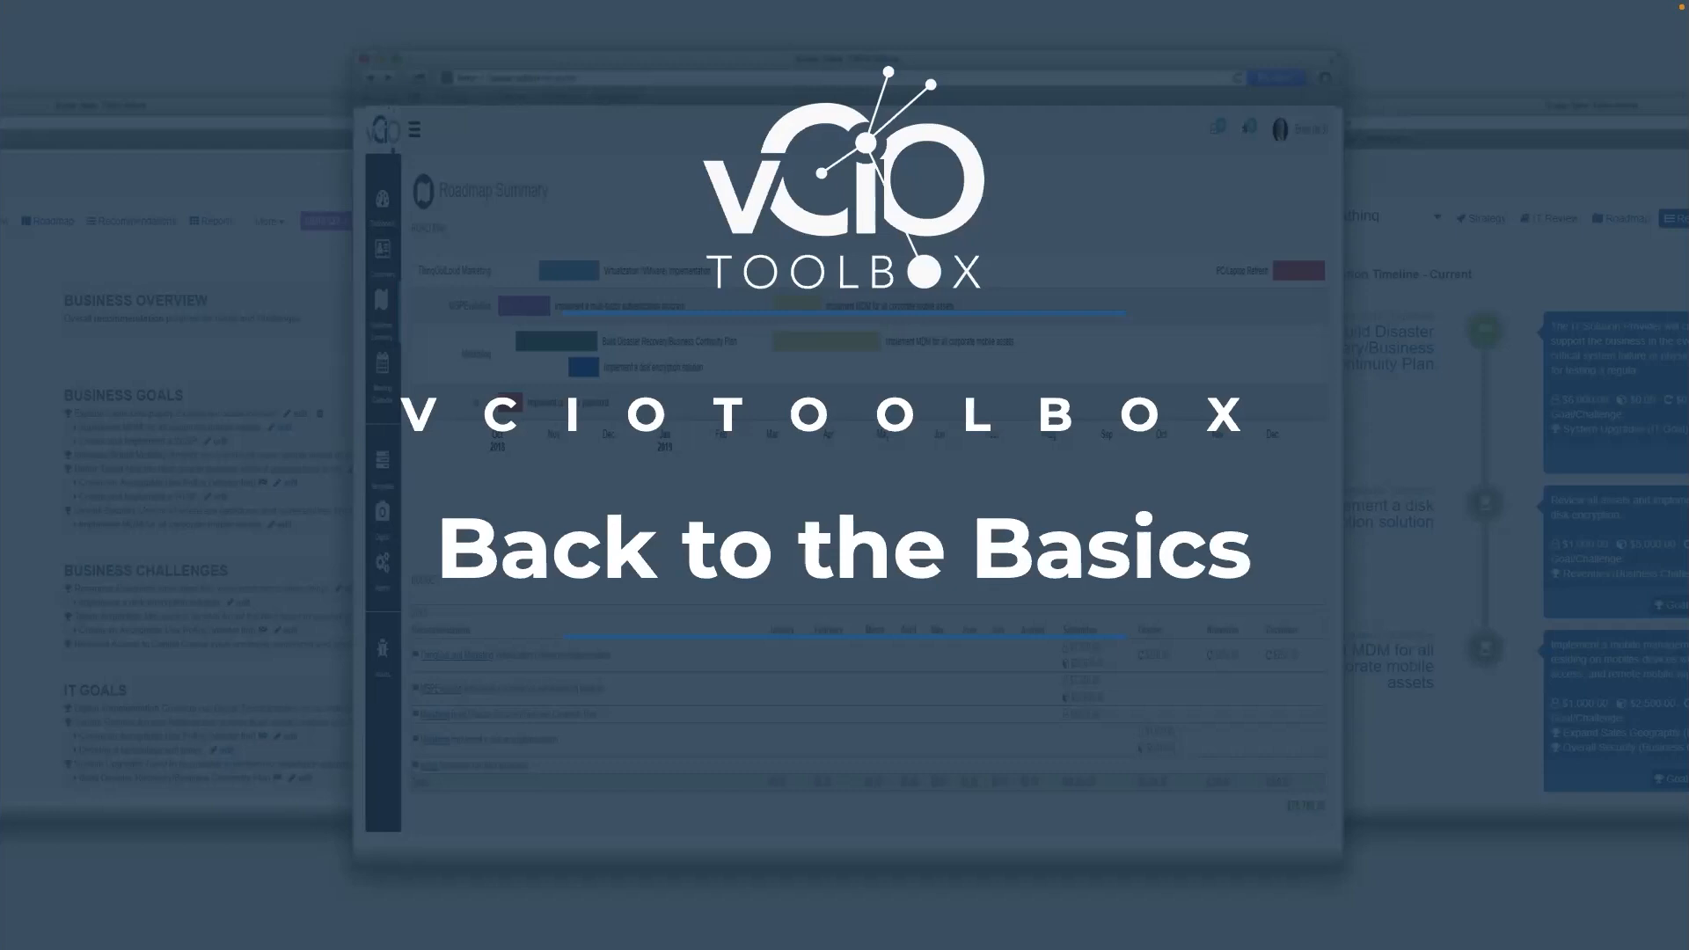
mouse_move(616, 27)
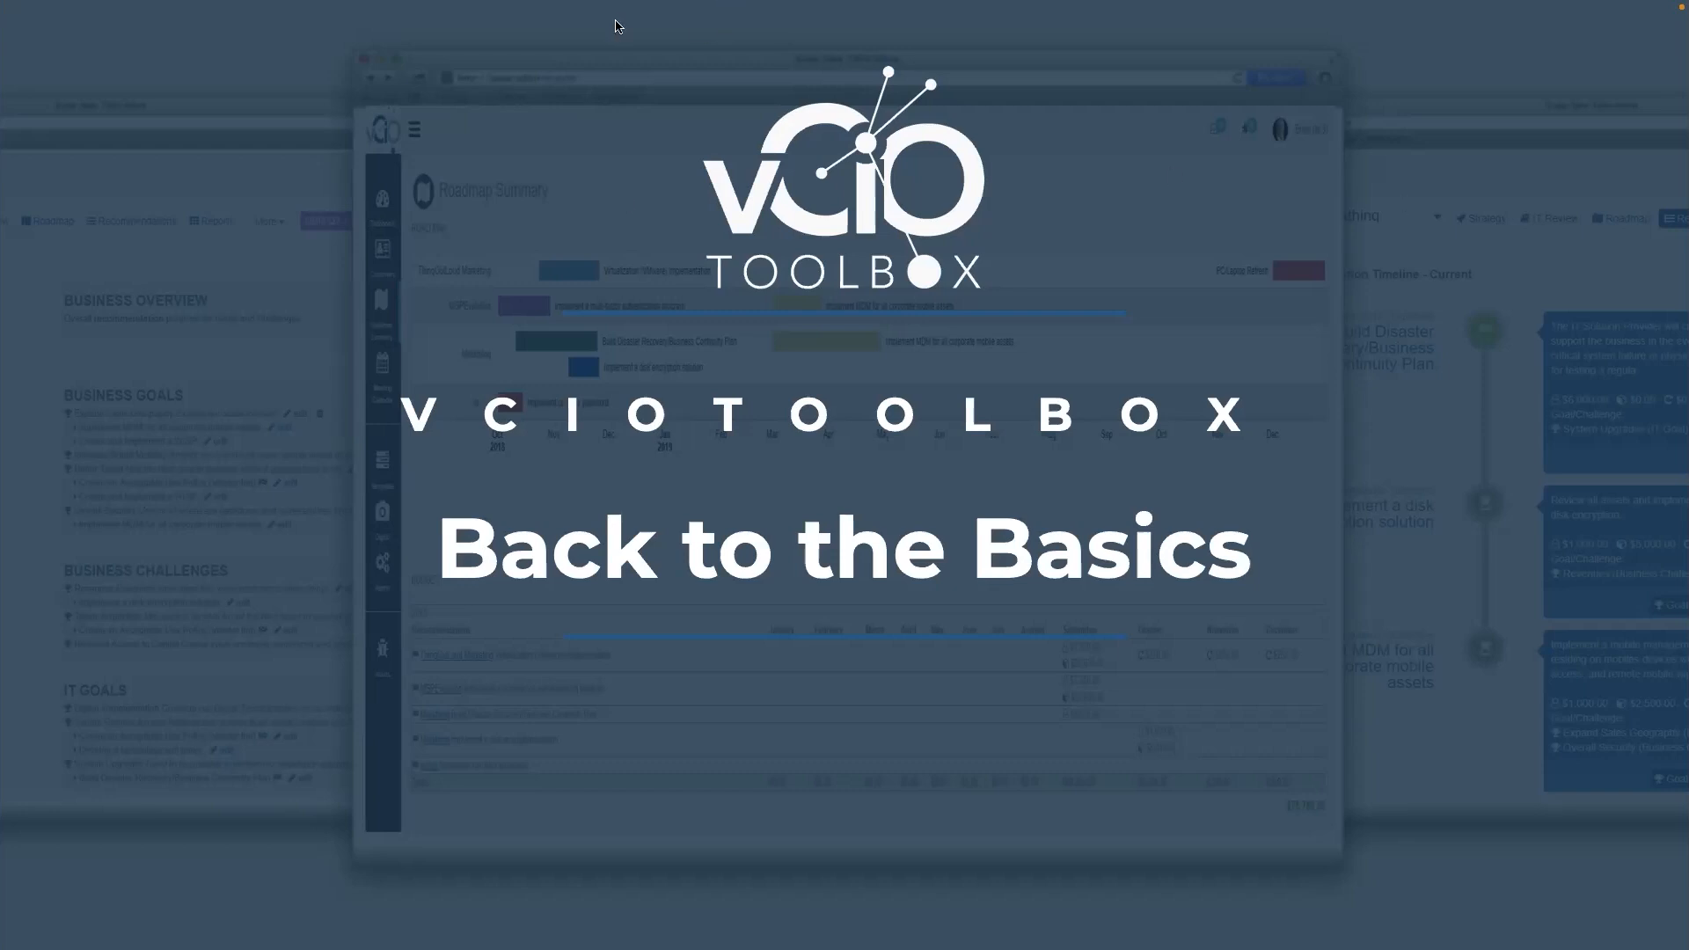
mouse_move(555, 32)
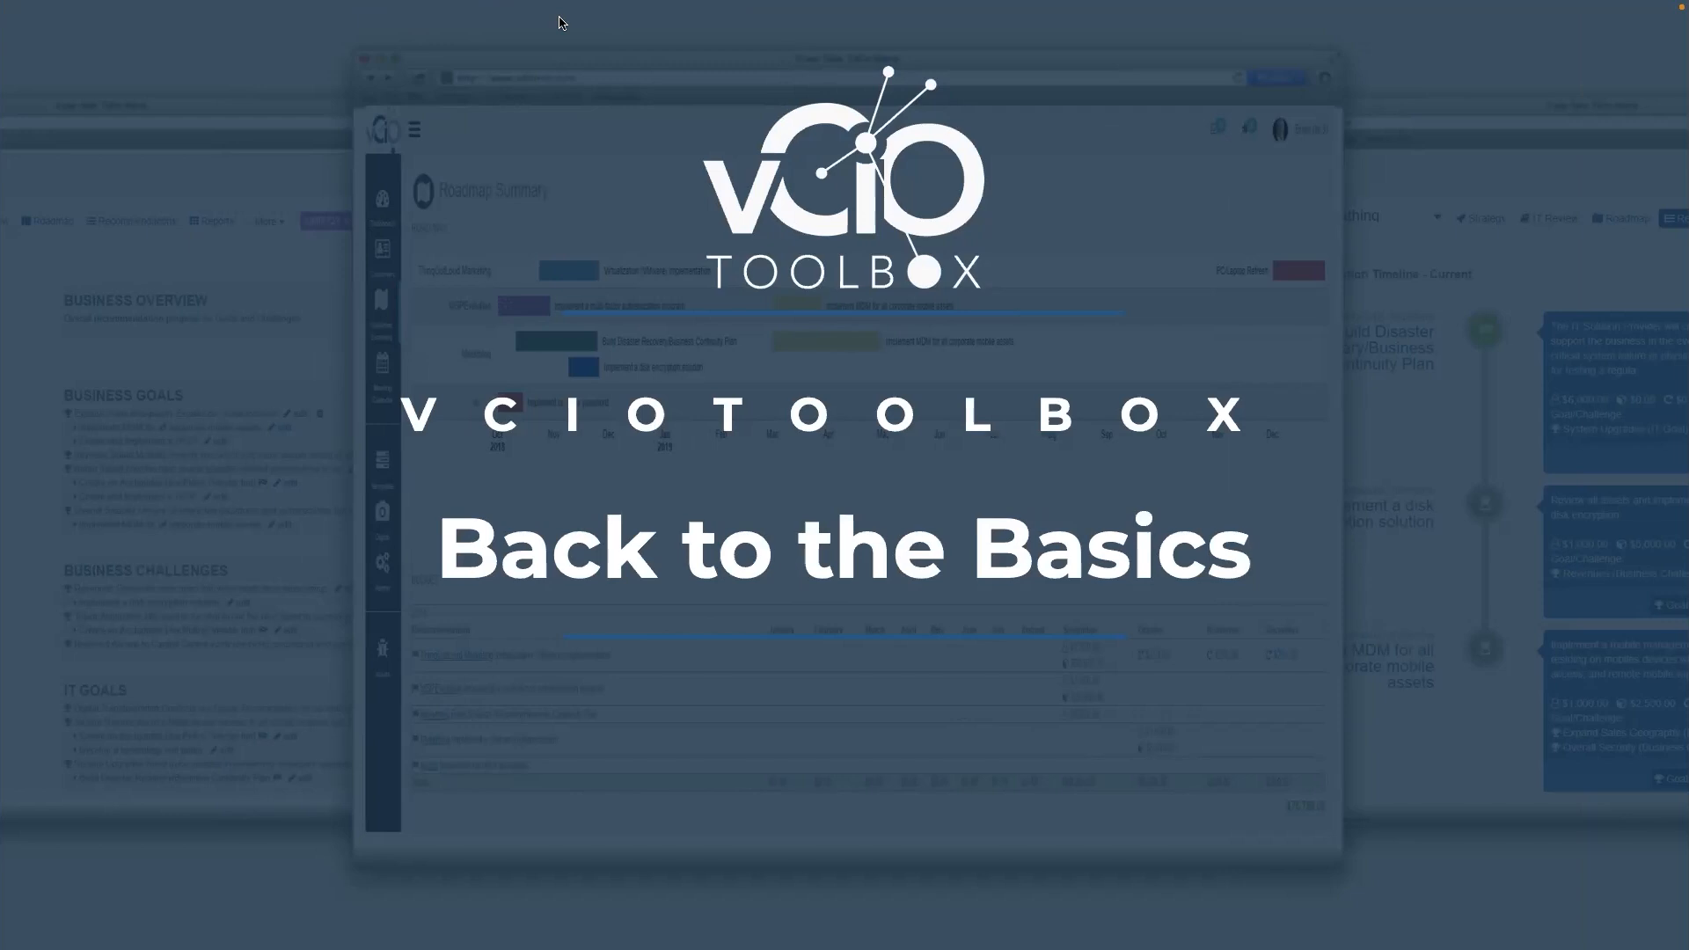
mouse_move(1062, 200)
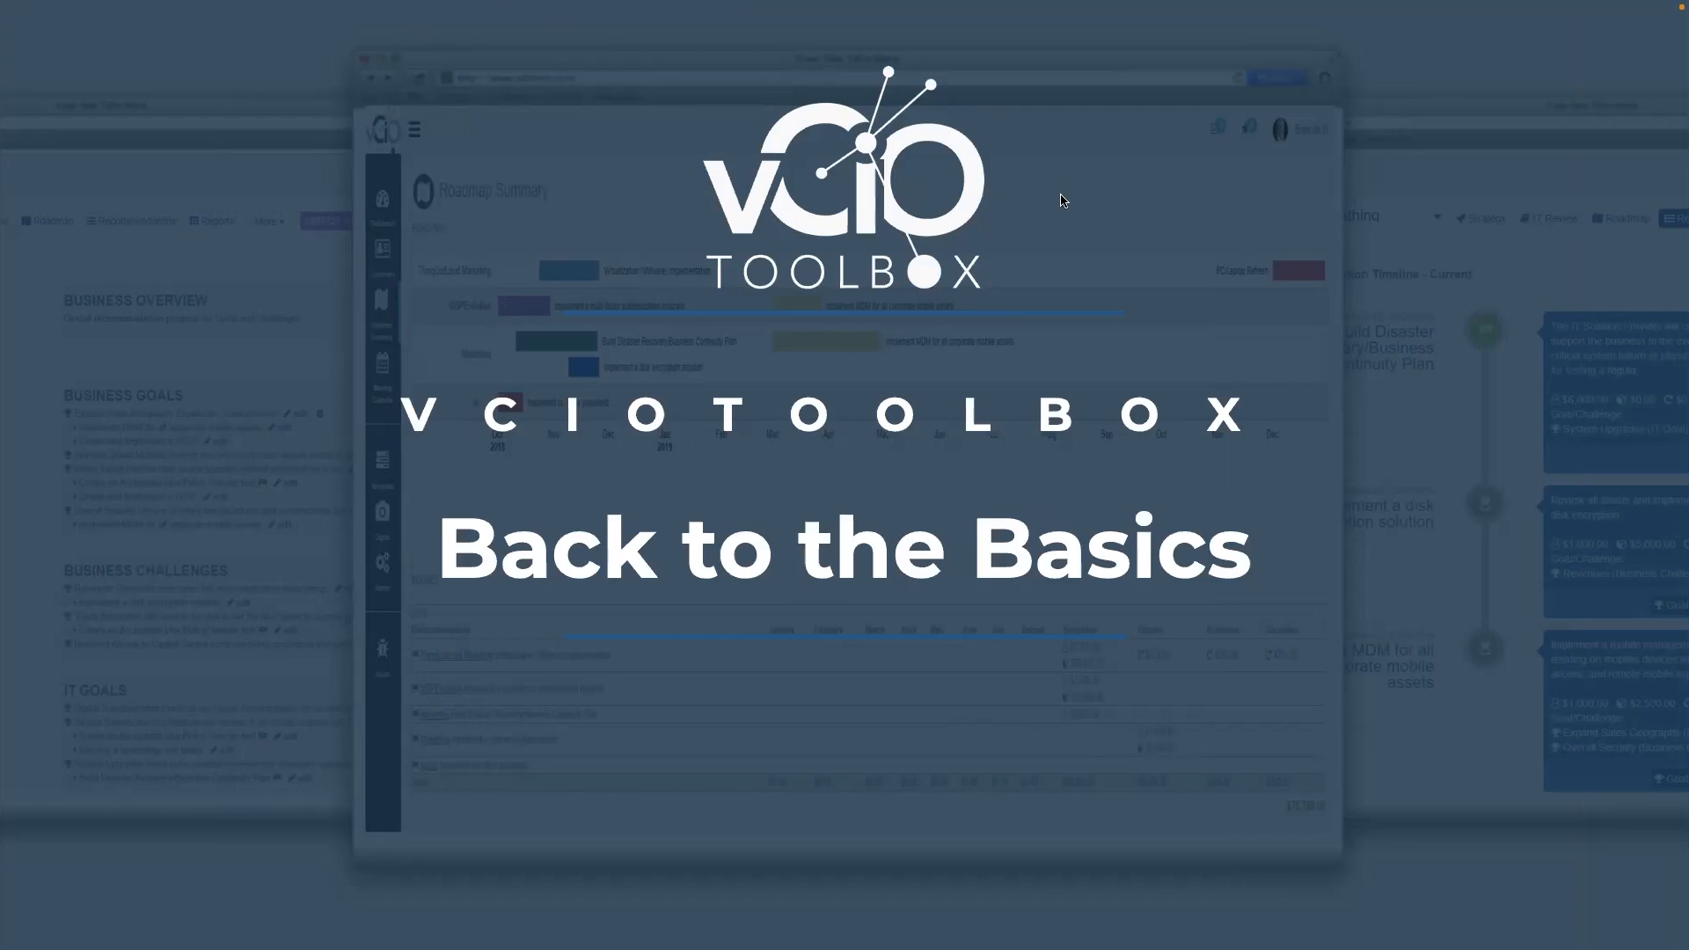
mouse_move(560, 13)
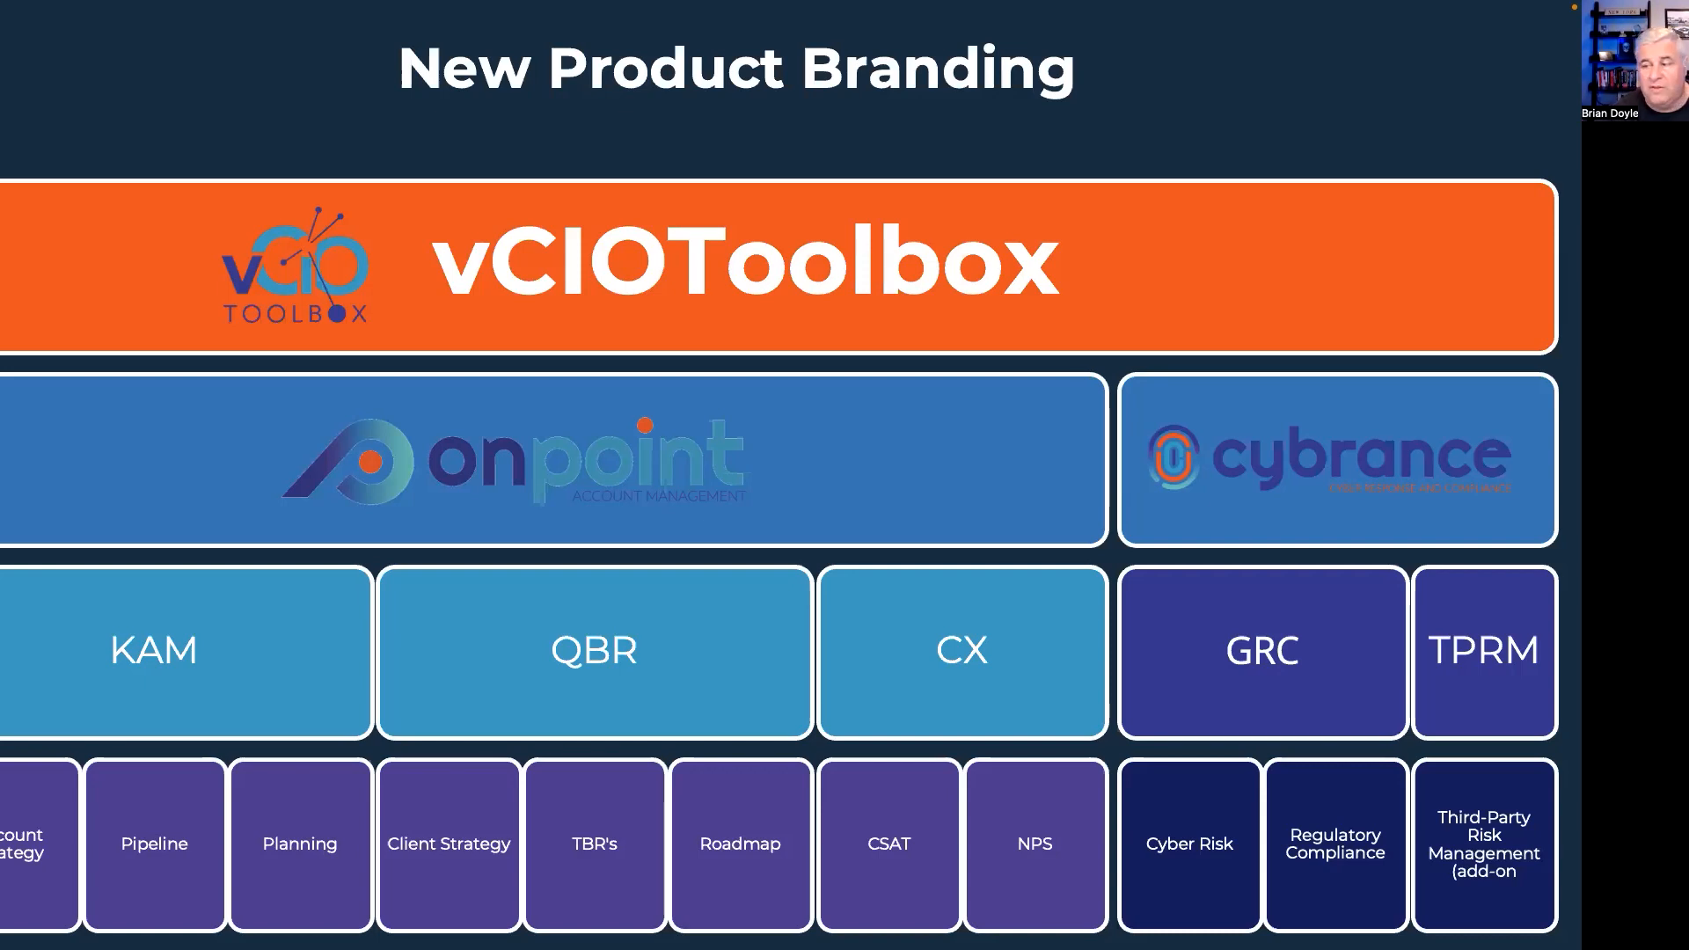
mouse_move(887, 787)
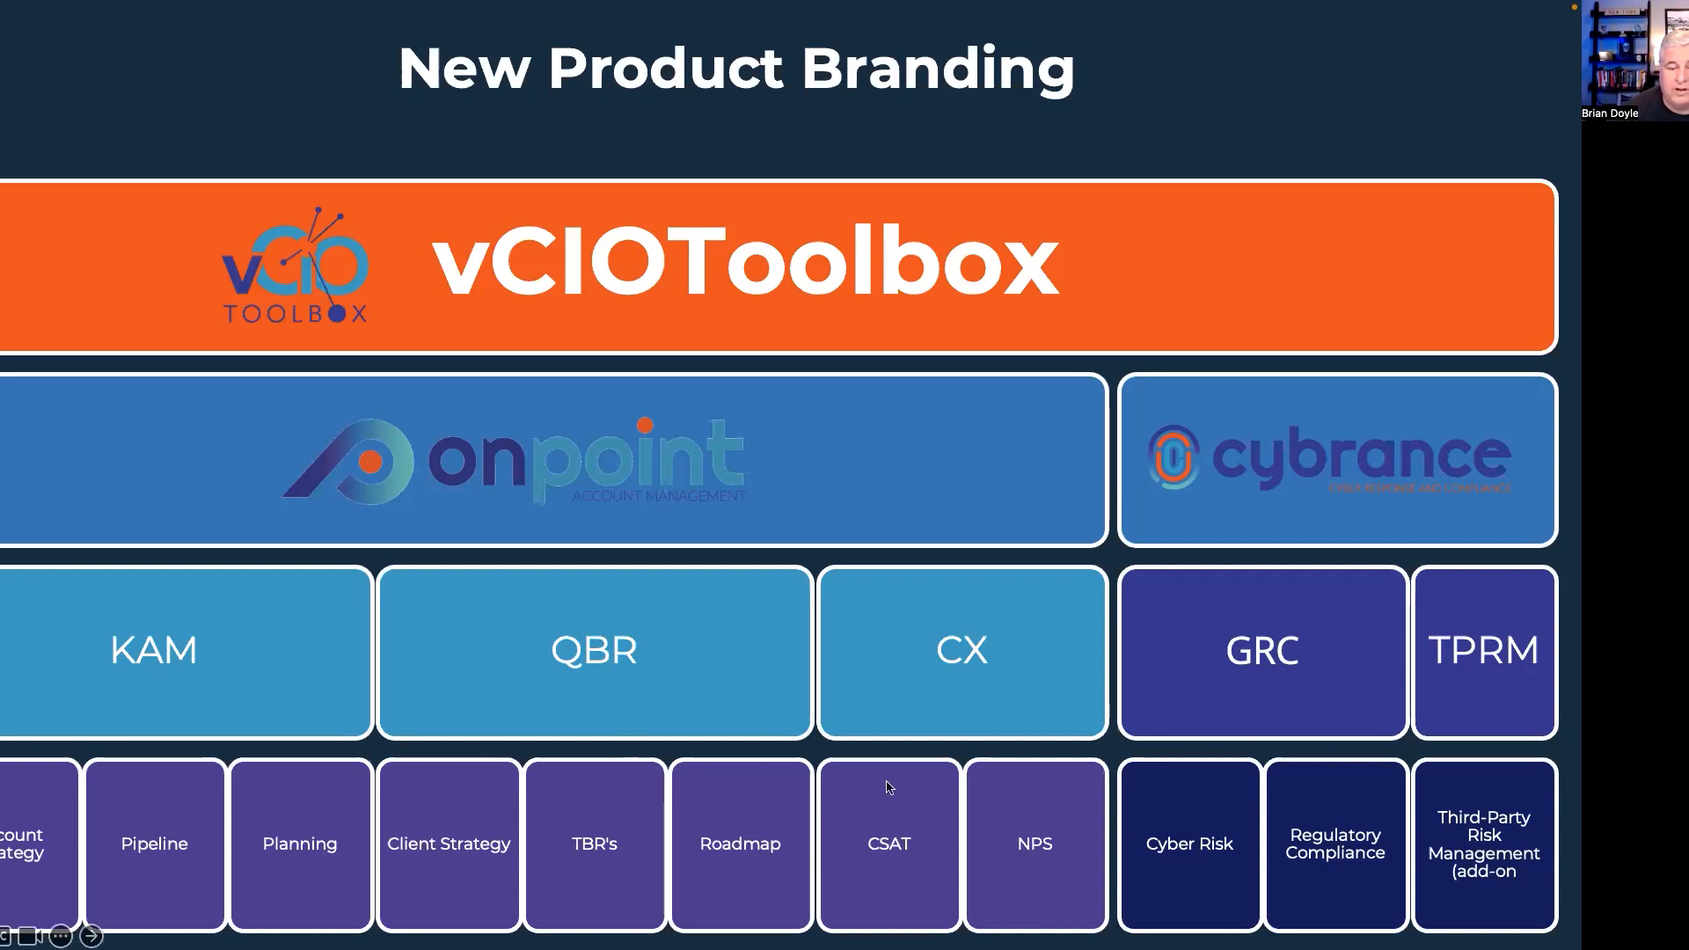
mouse_move(744, 805)
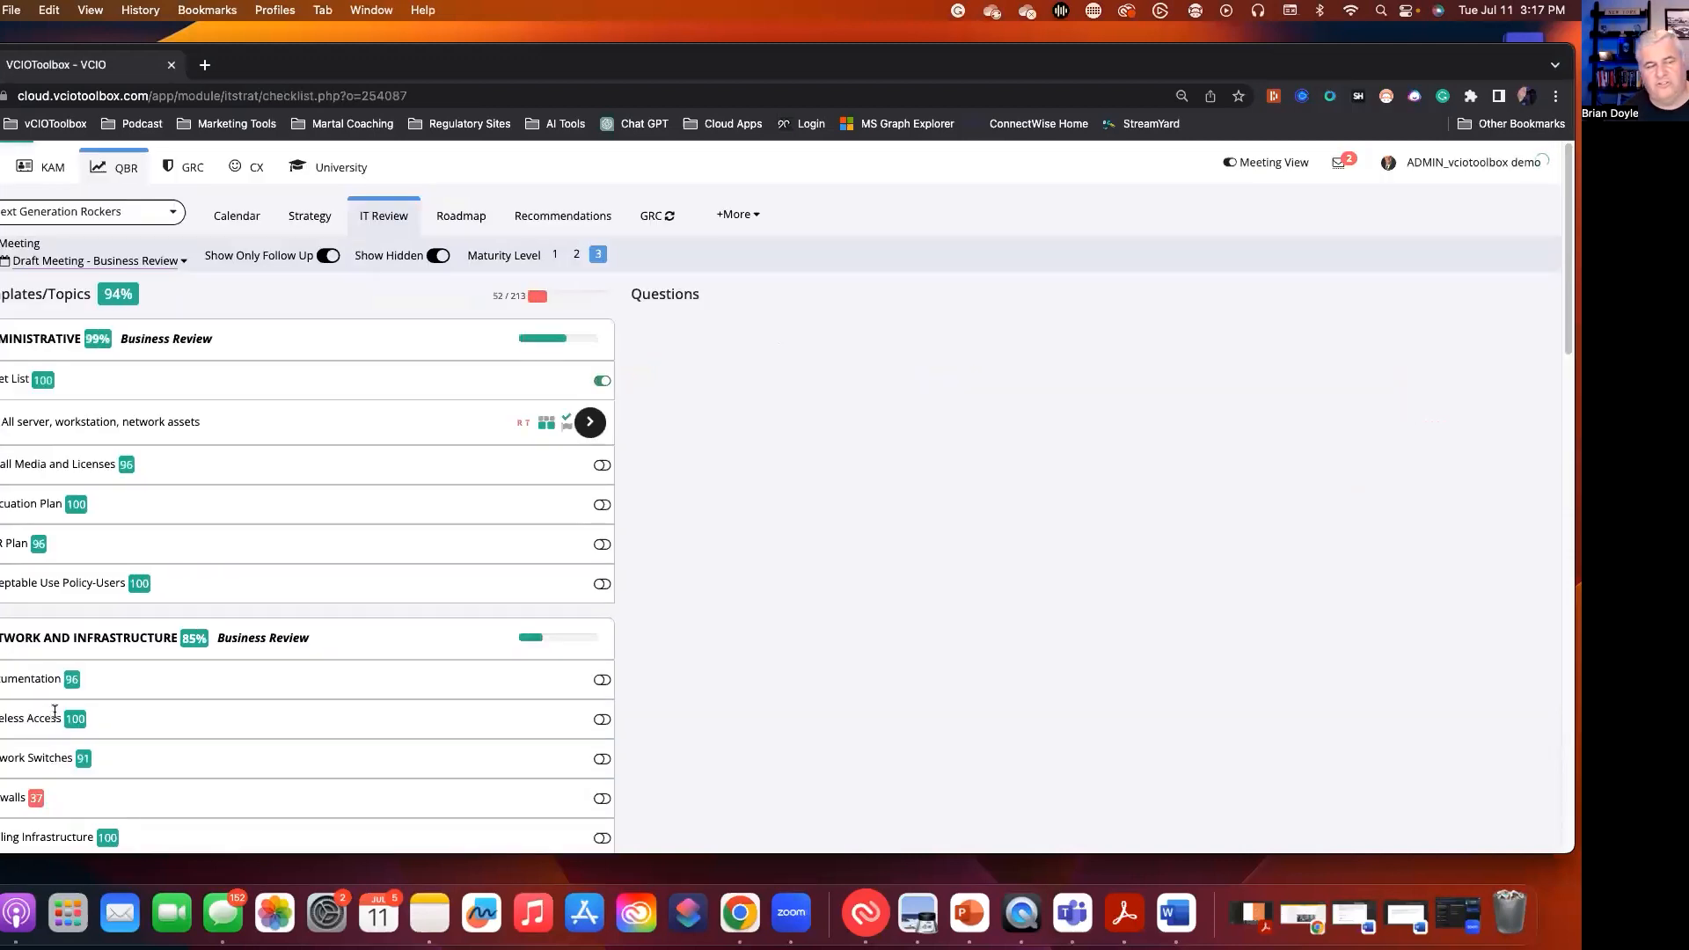
View the asset list topic's questions, then the Strategy overview with goal progress percentages
click(589, 420)
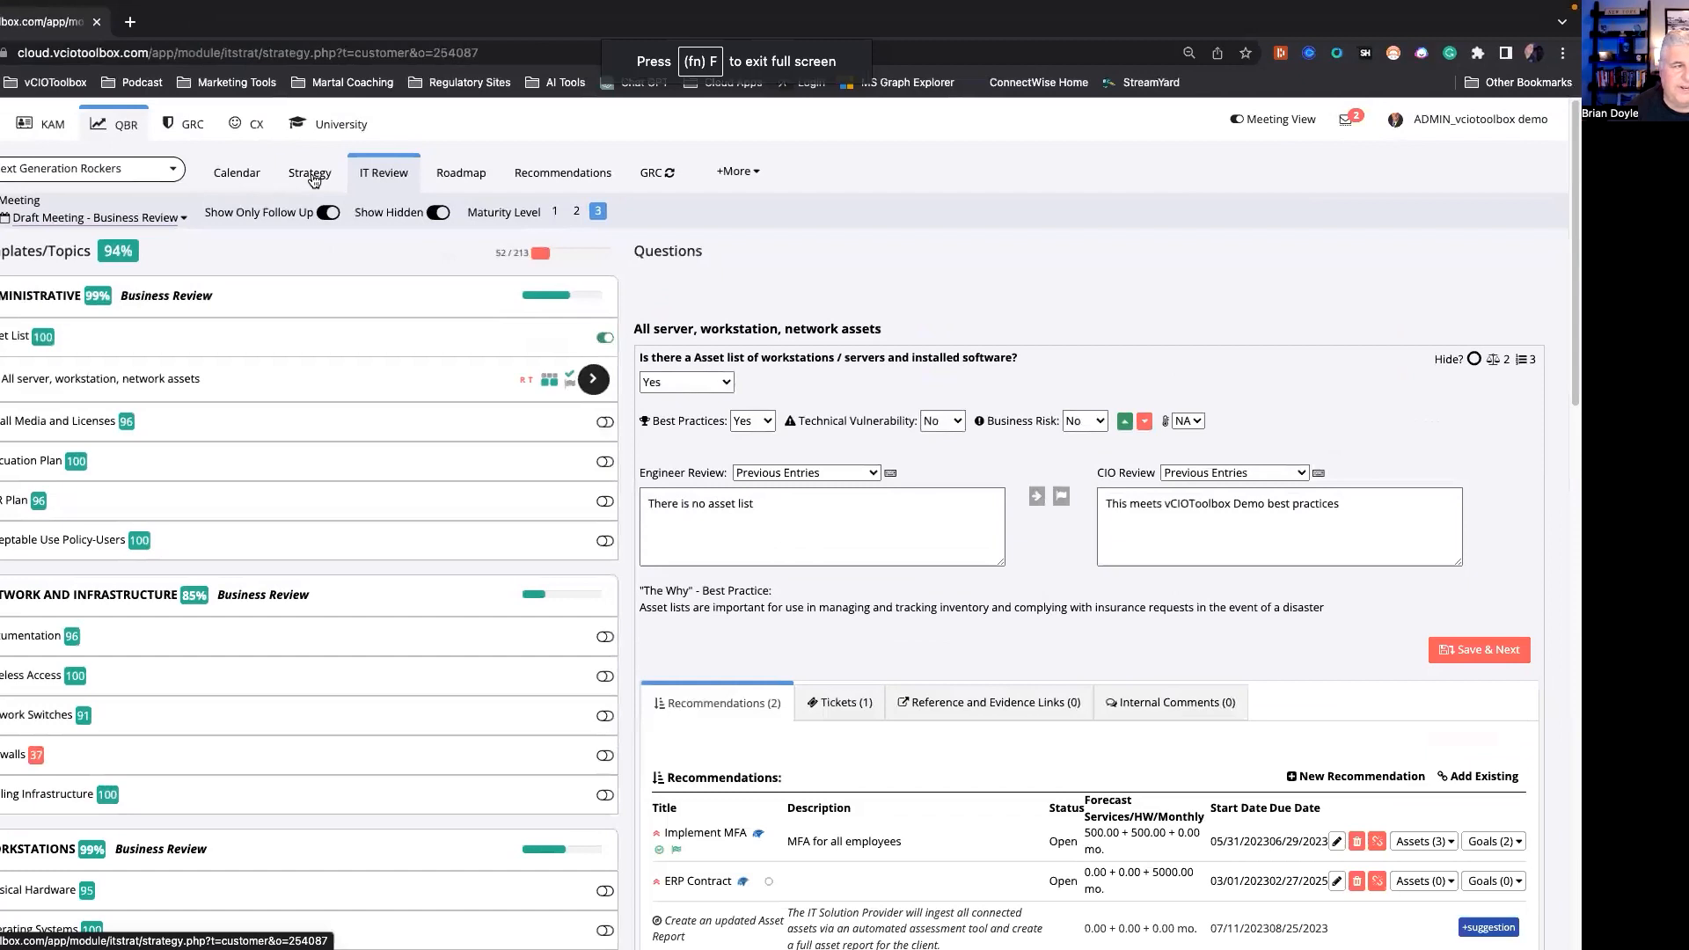
click(310, 172)
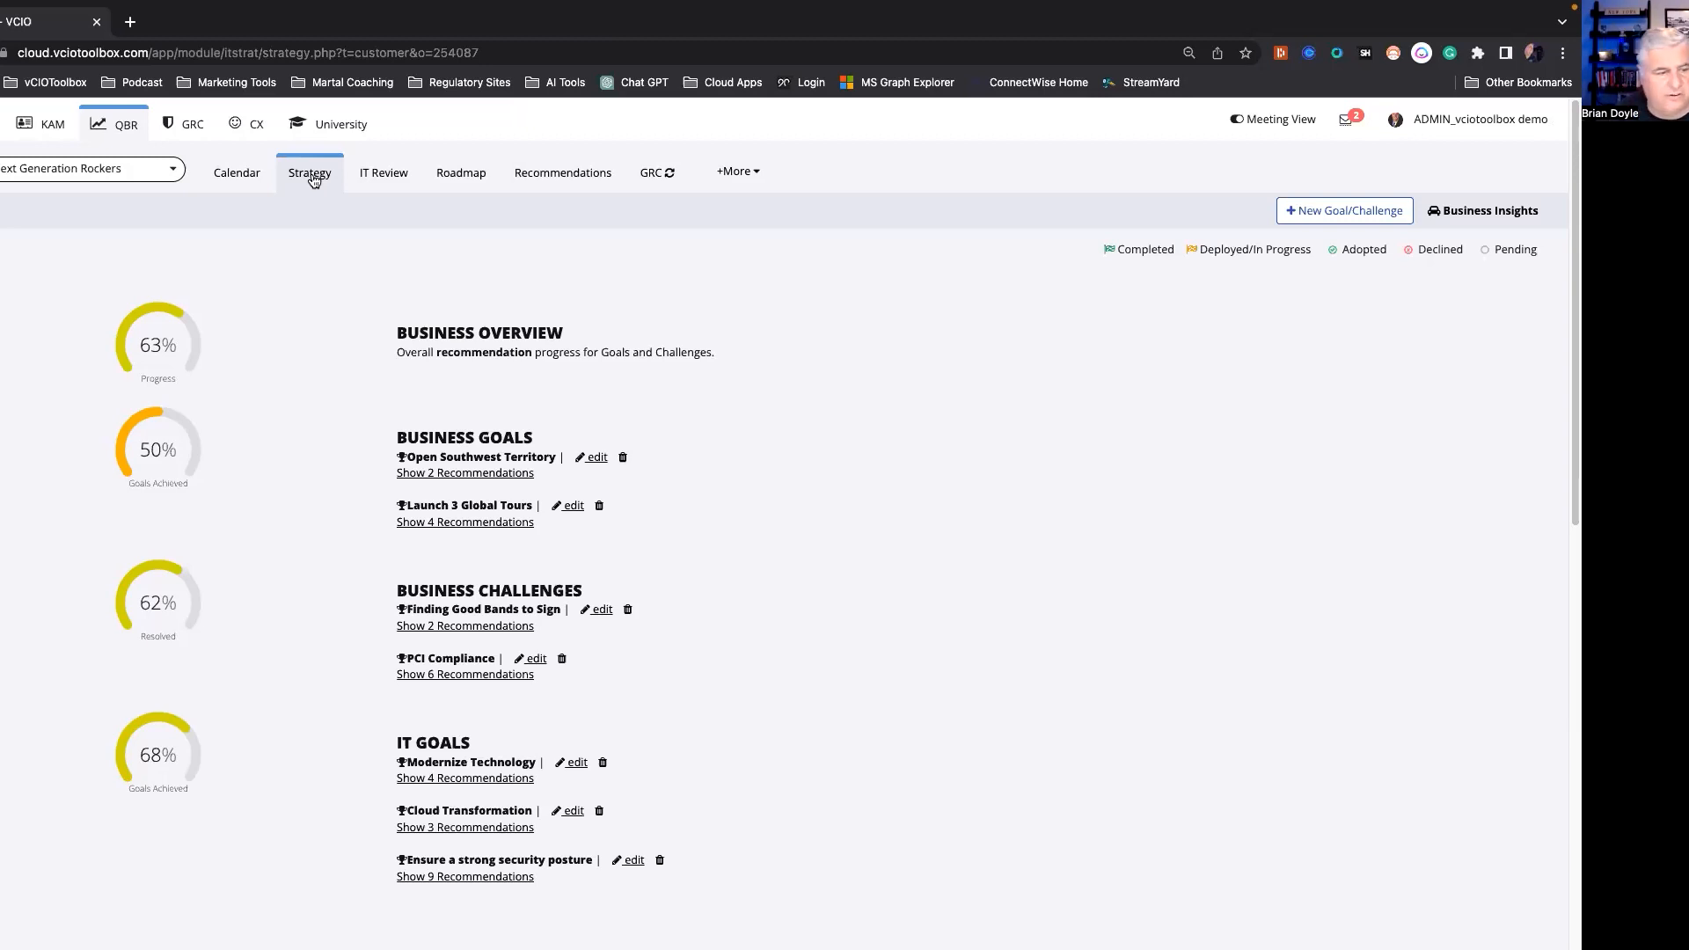
scroll(down, 3)
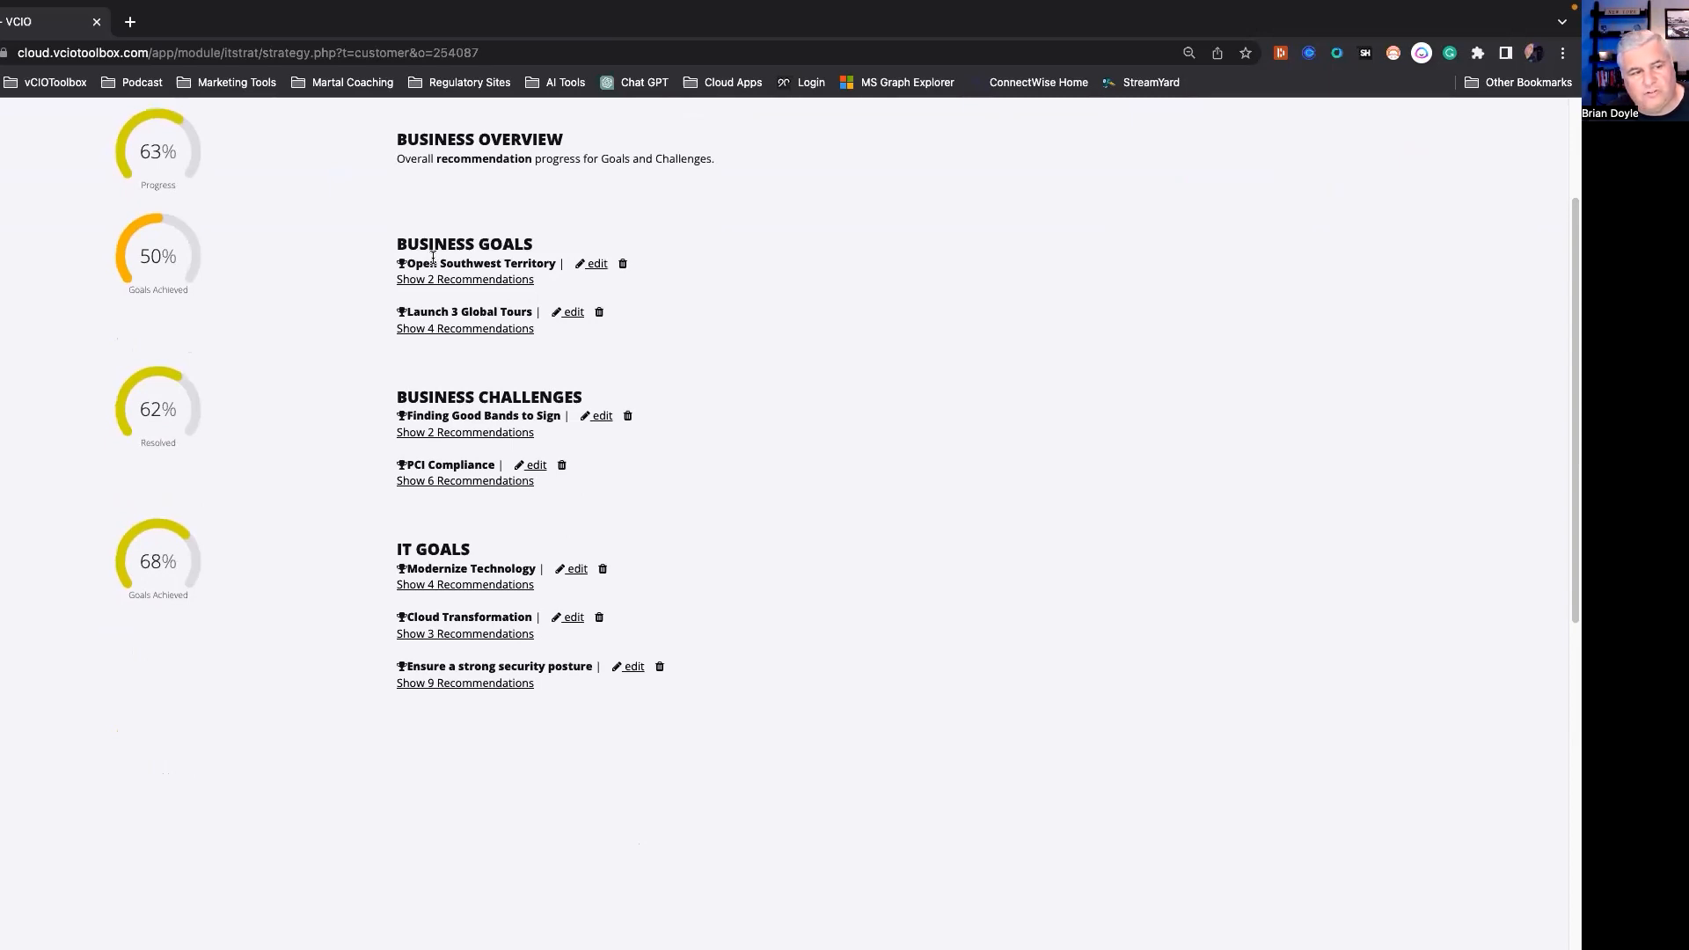
click(464, 280)
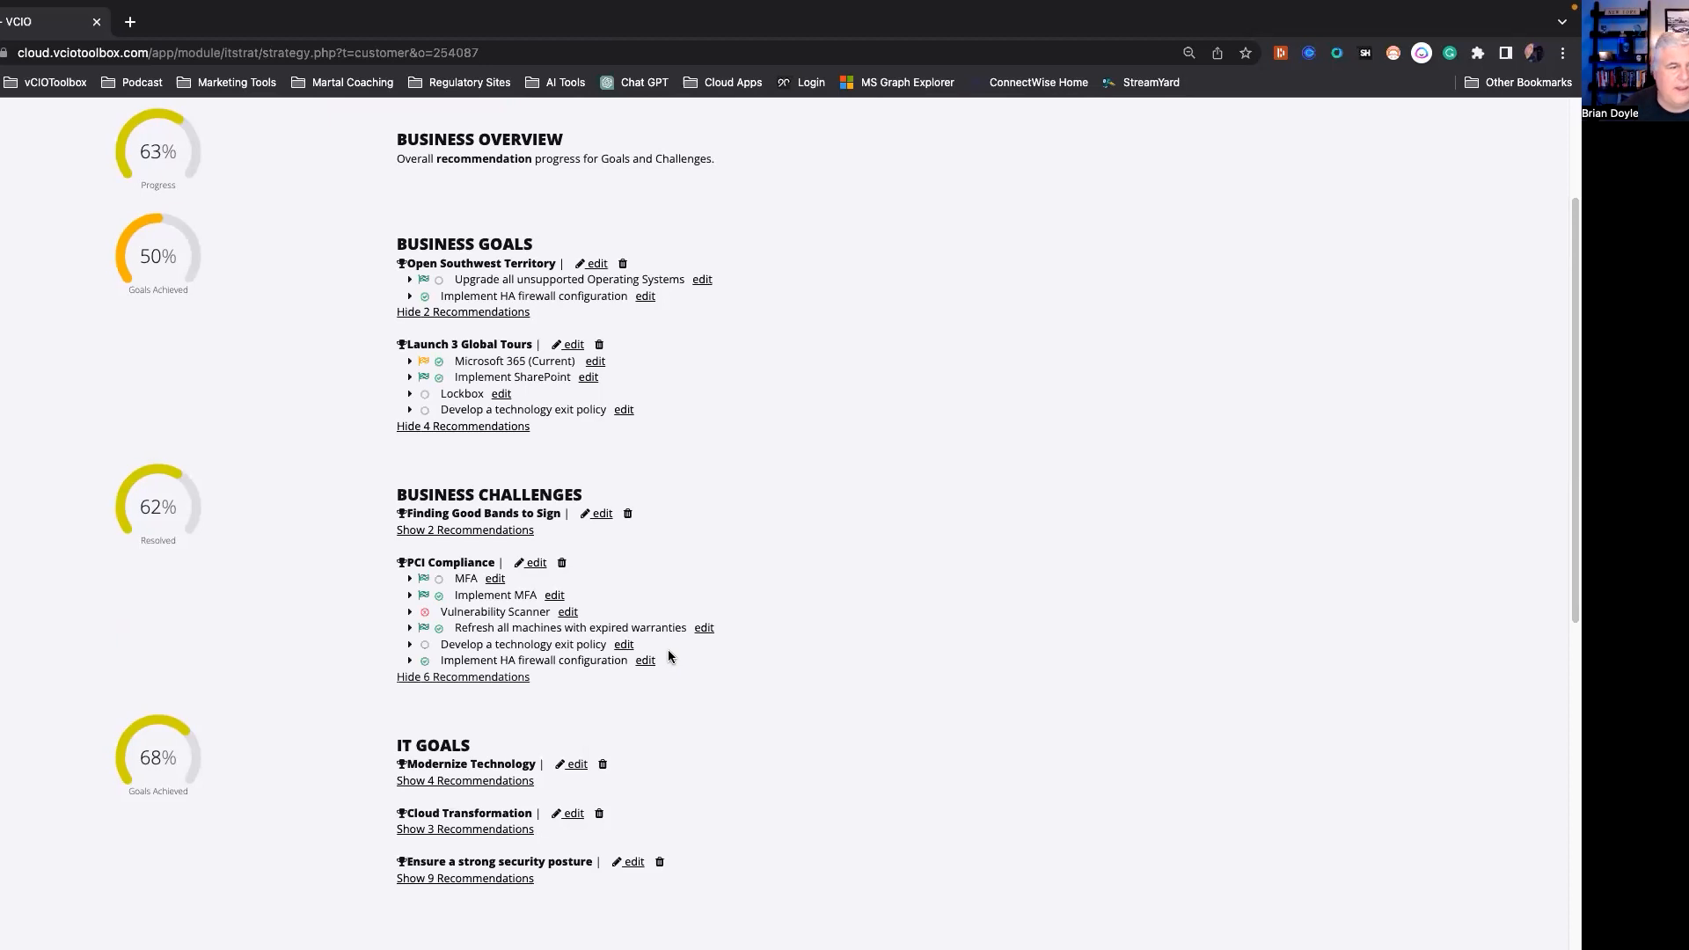
mouse_move(586, 380)
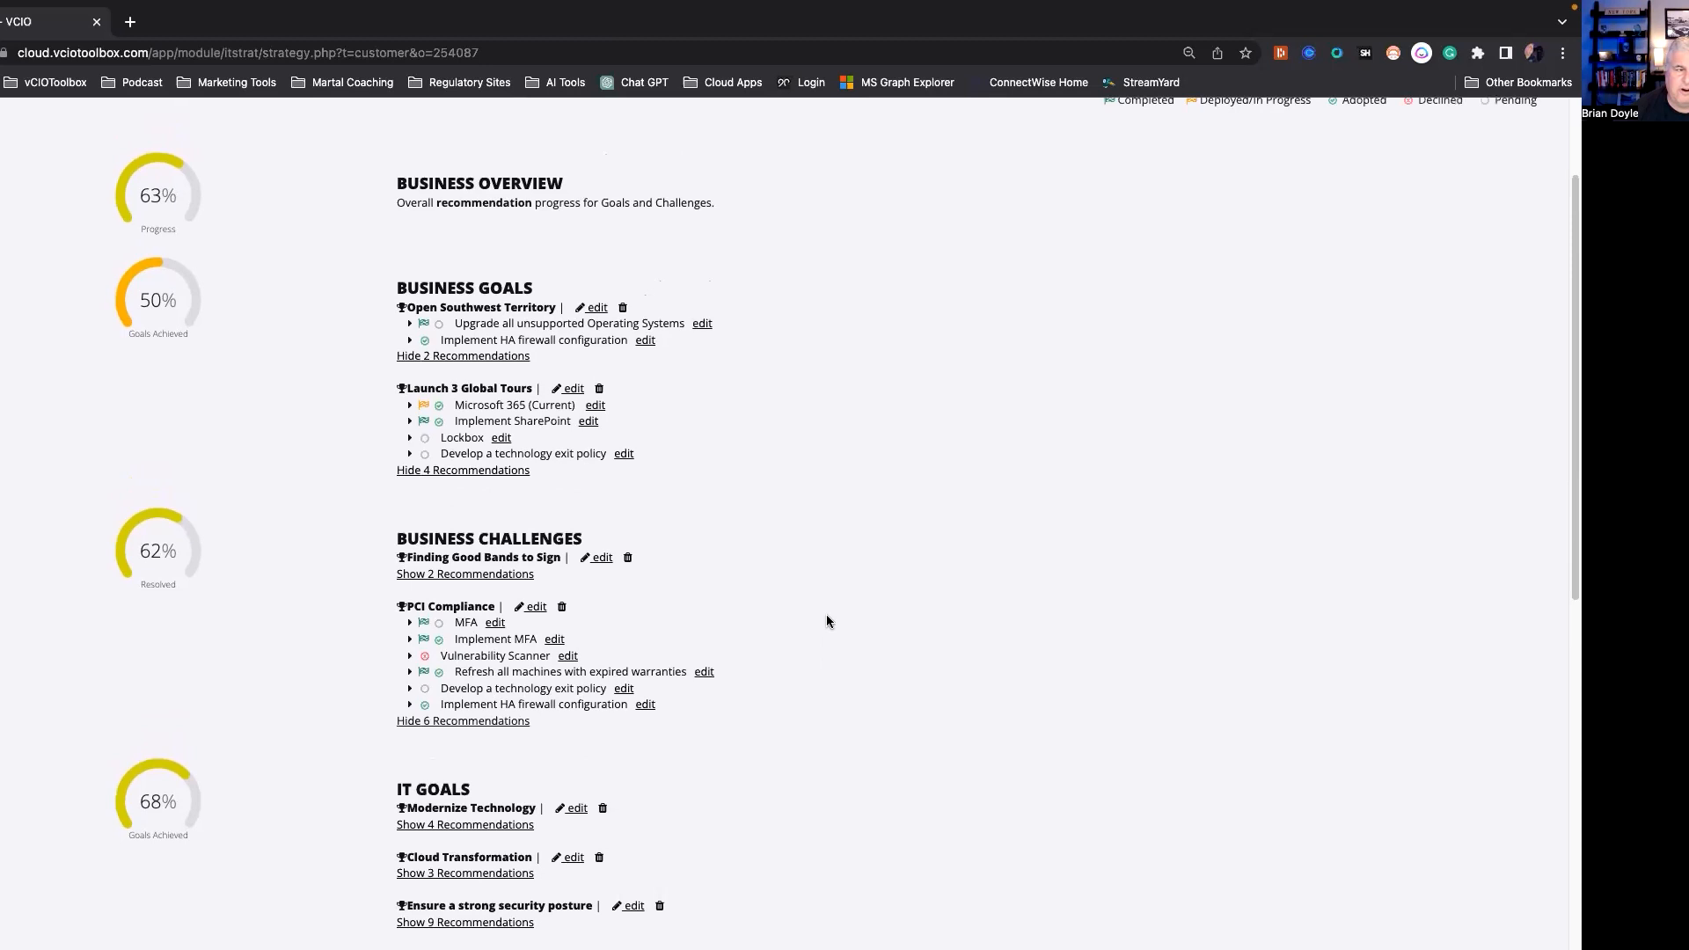
scroll(down, 3)
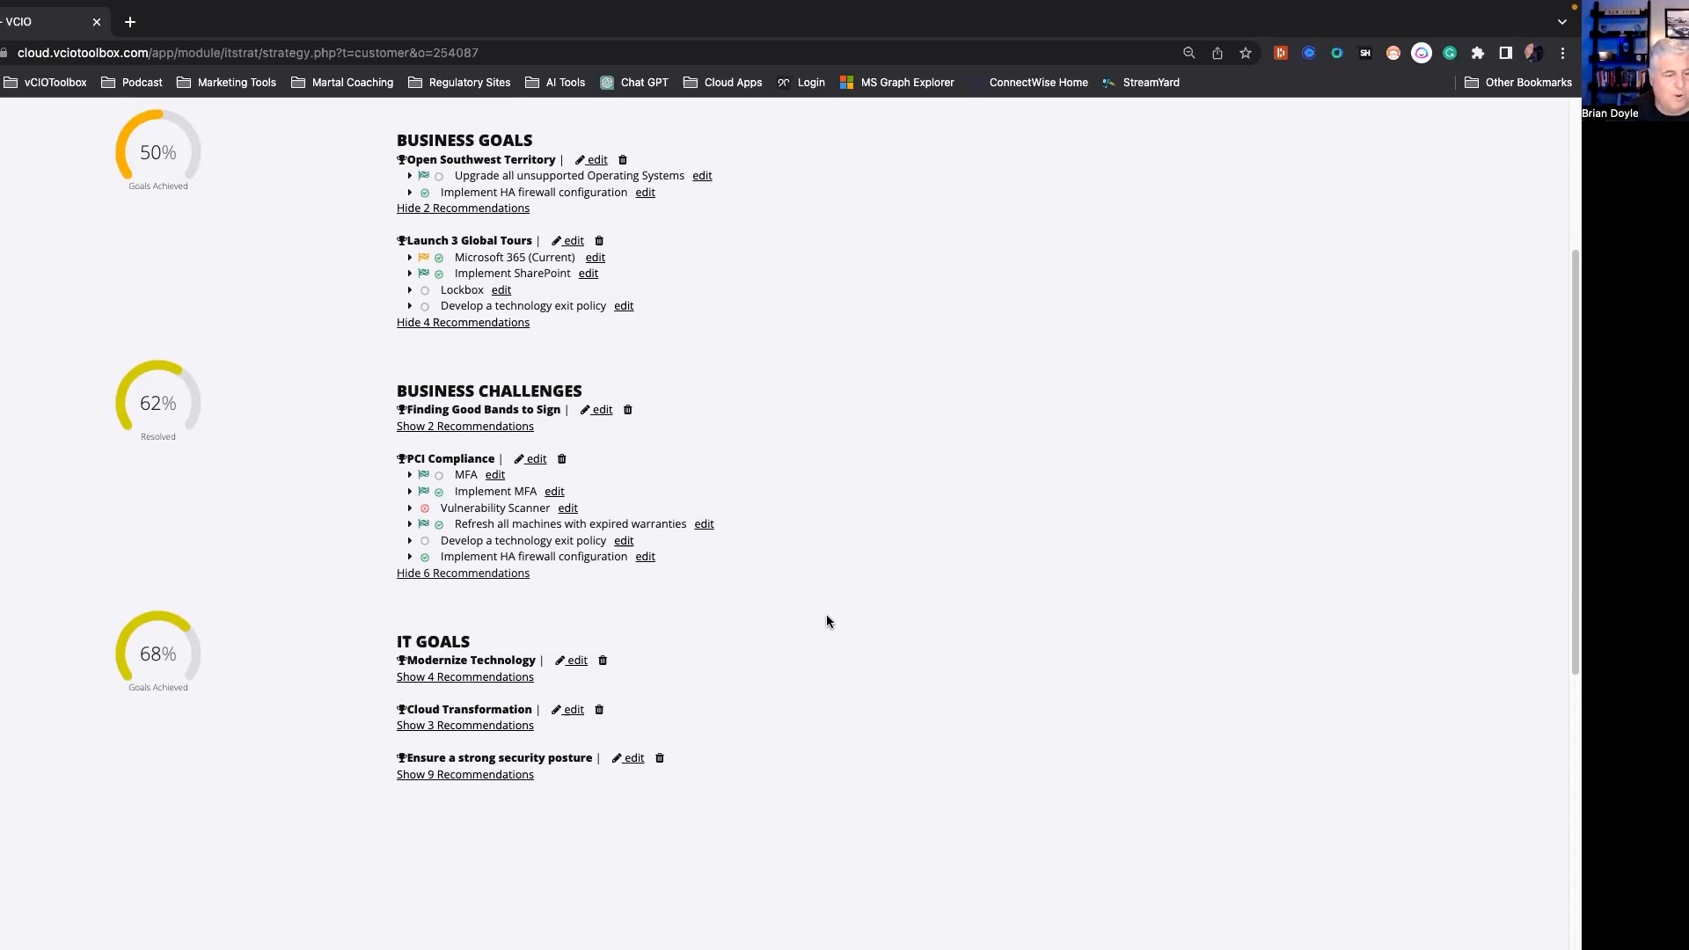
scroll(up, 3)
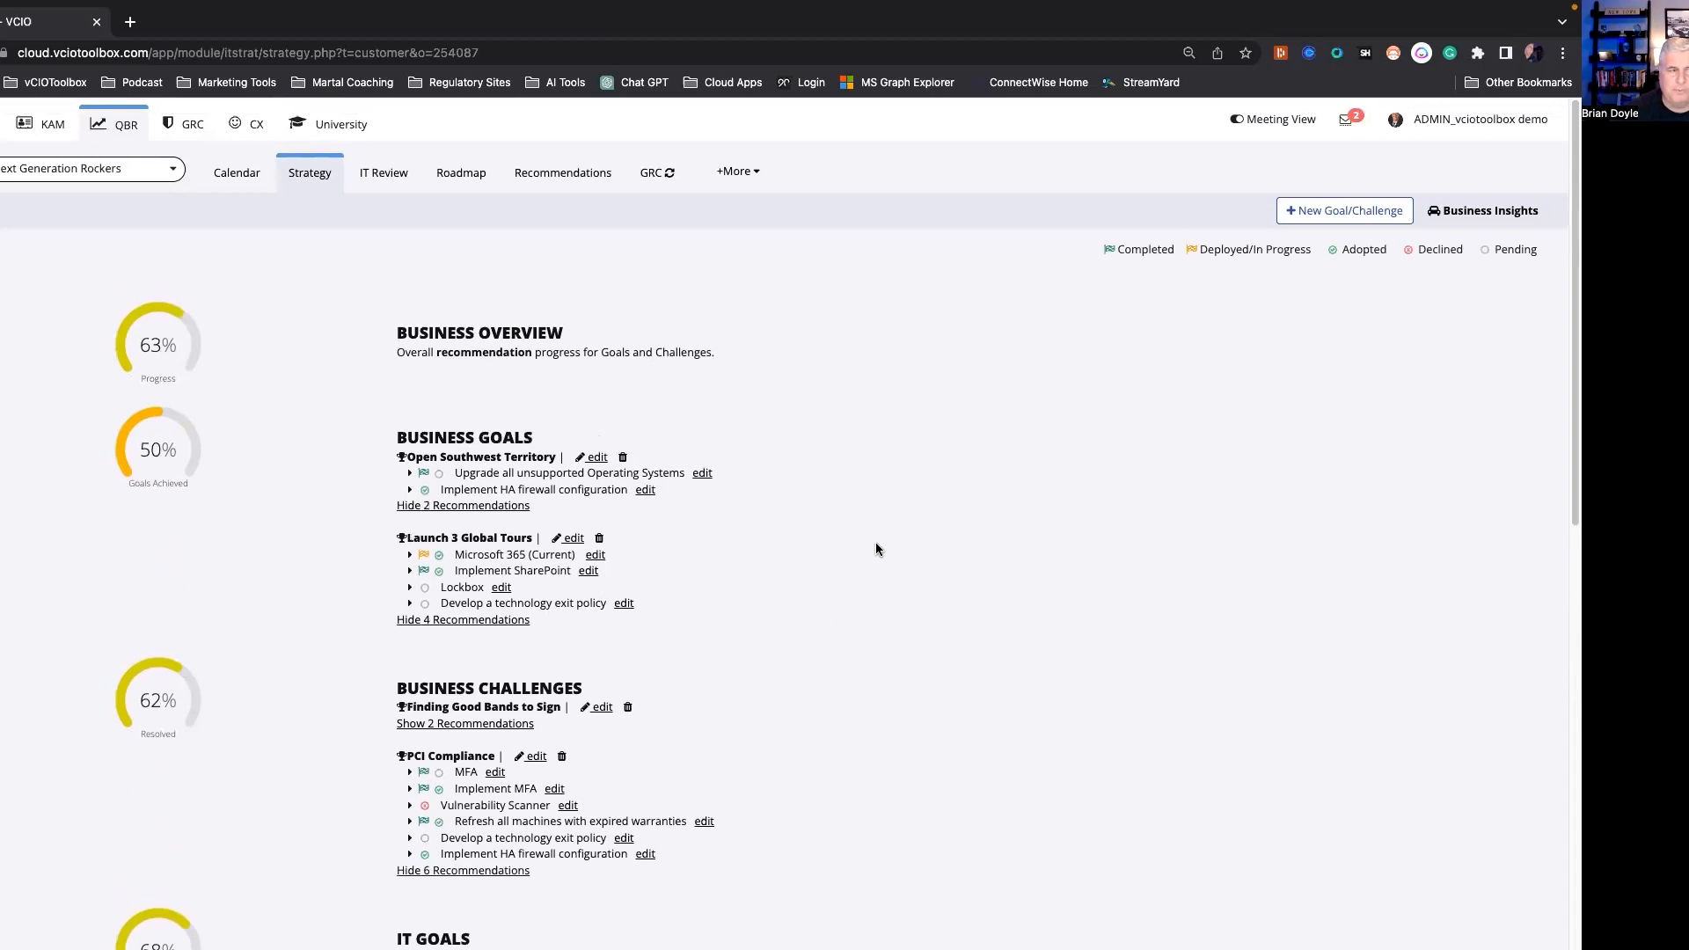
mouse_move(548, 148)
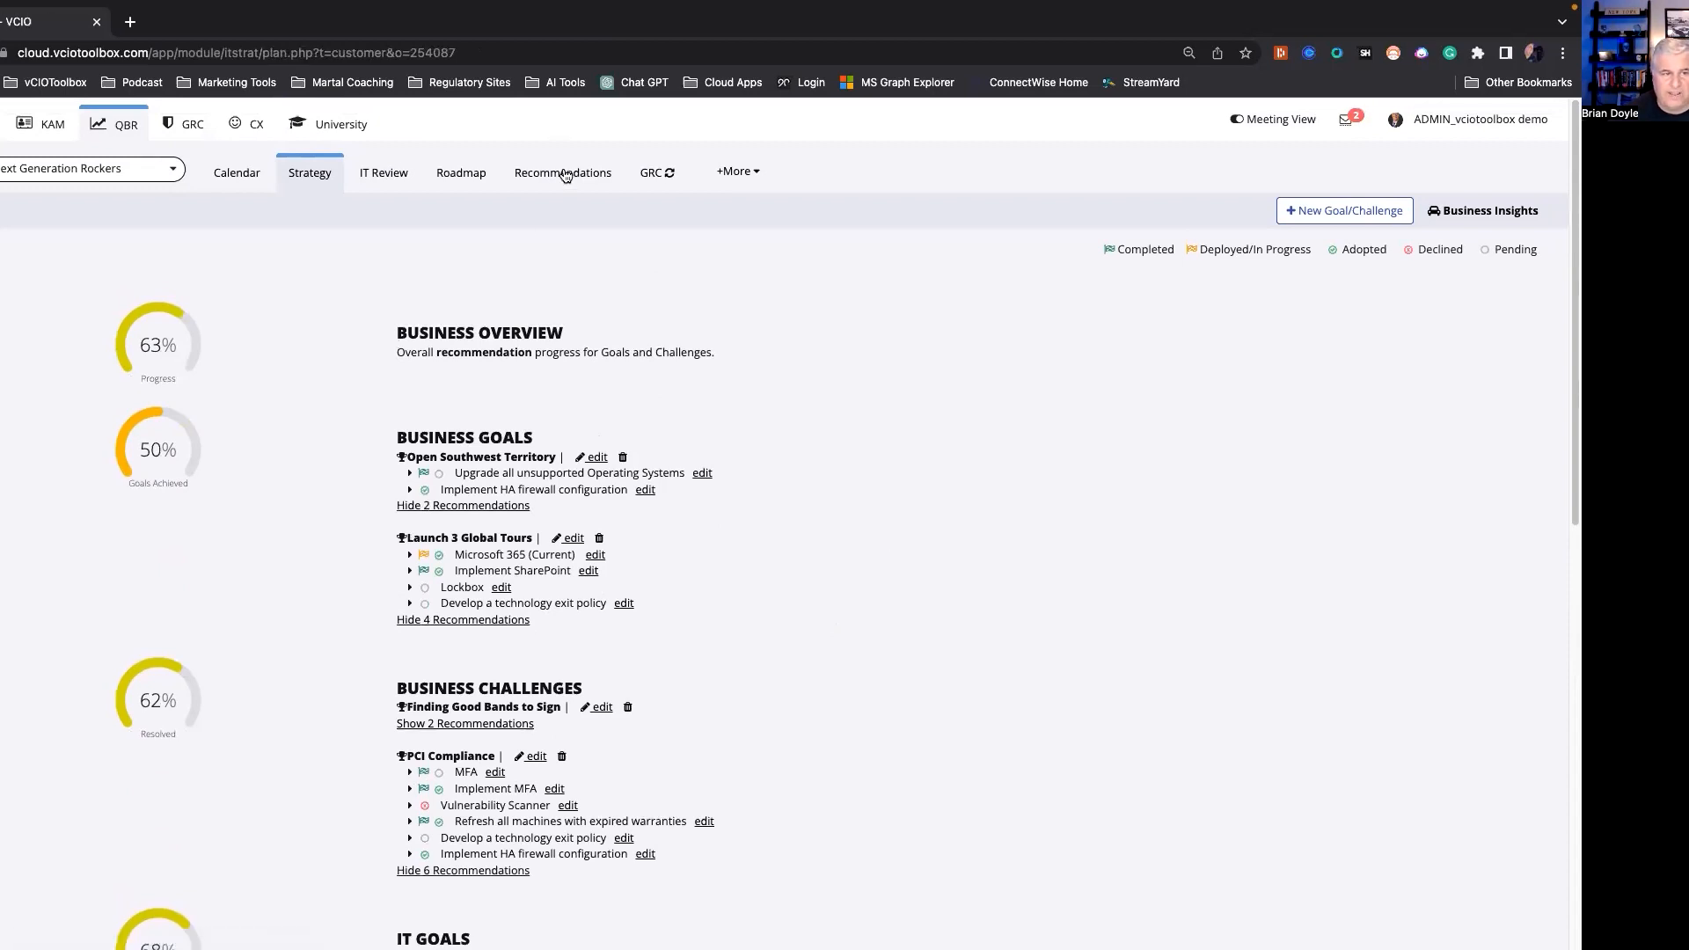
On the recommendations roadmap timeline, adopt the Lockbox recommendation
click(563, 172)
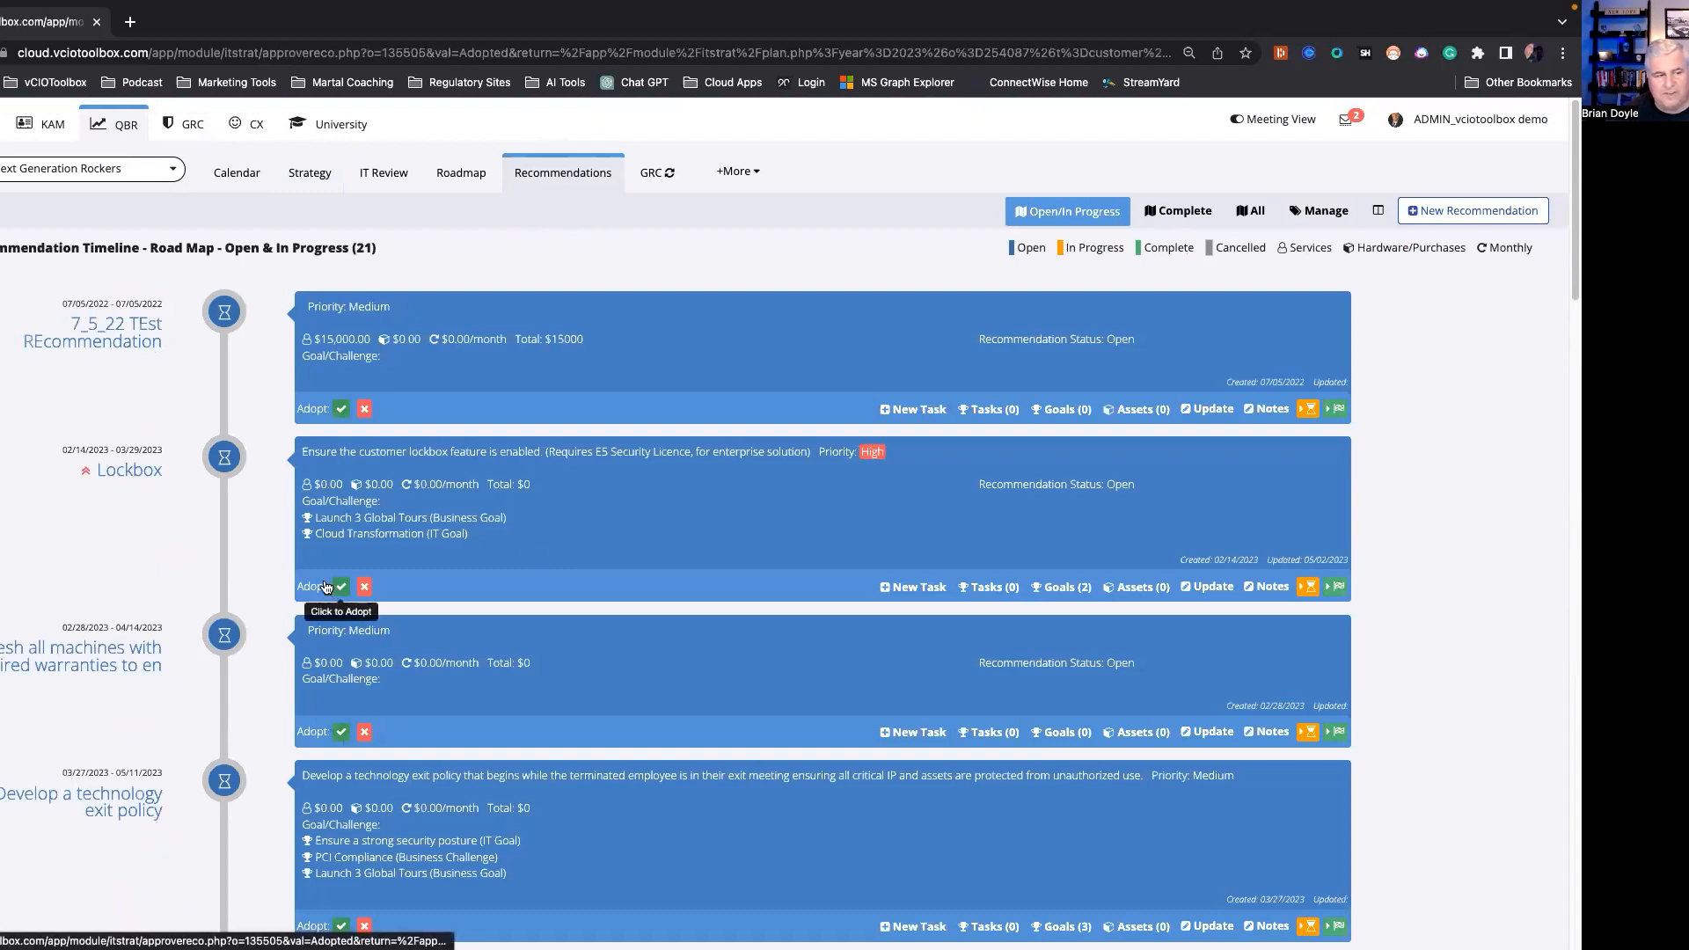
click(341, 588)
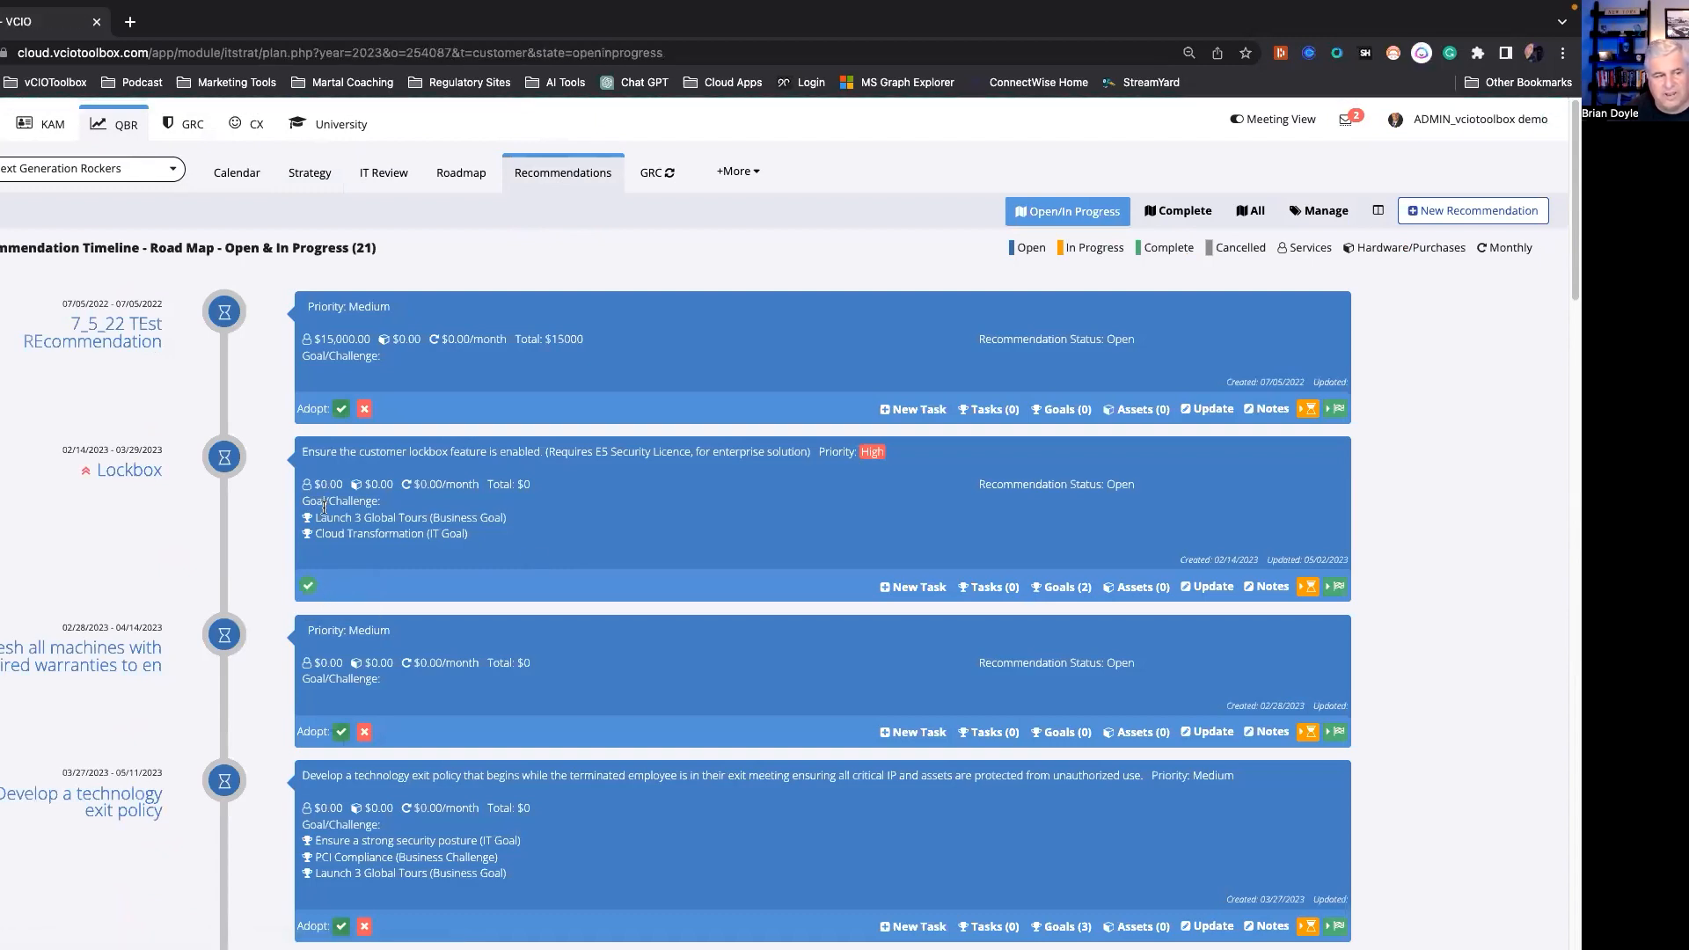
mouse_move(457, 570)
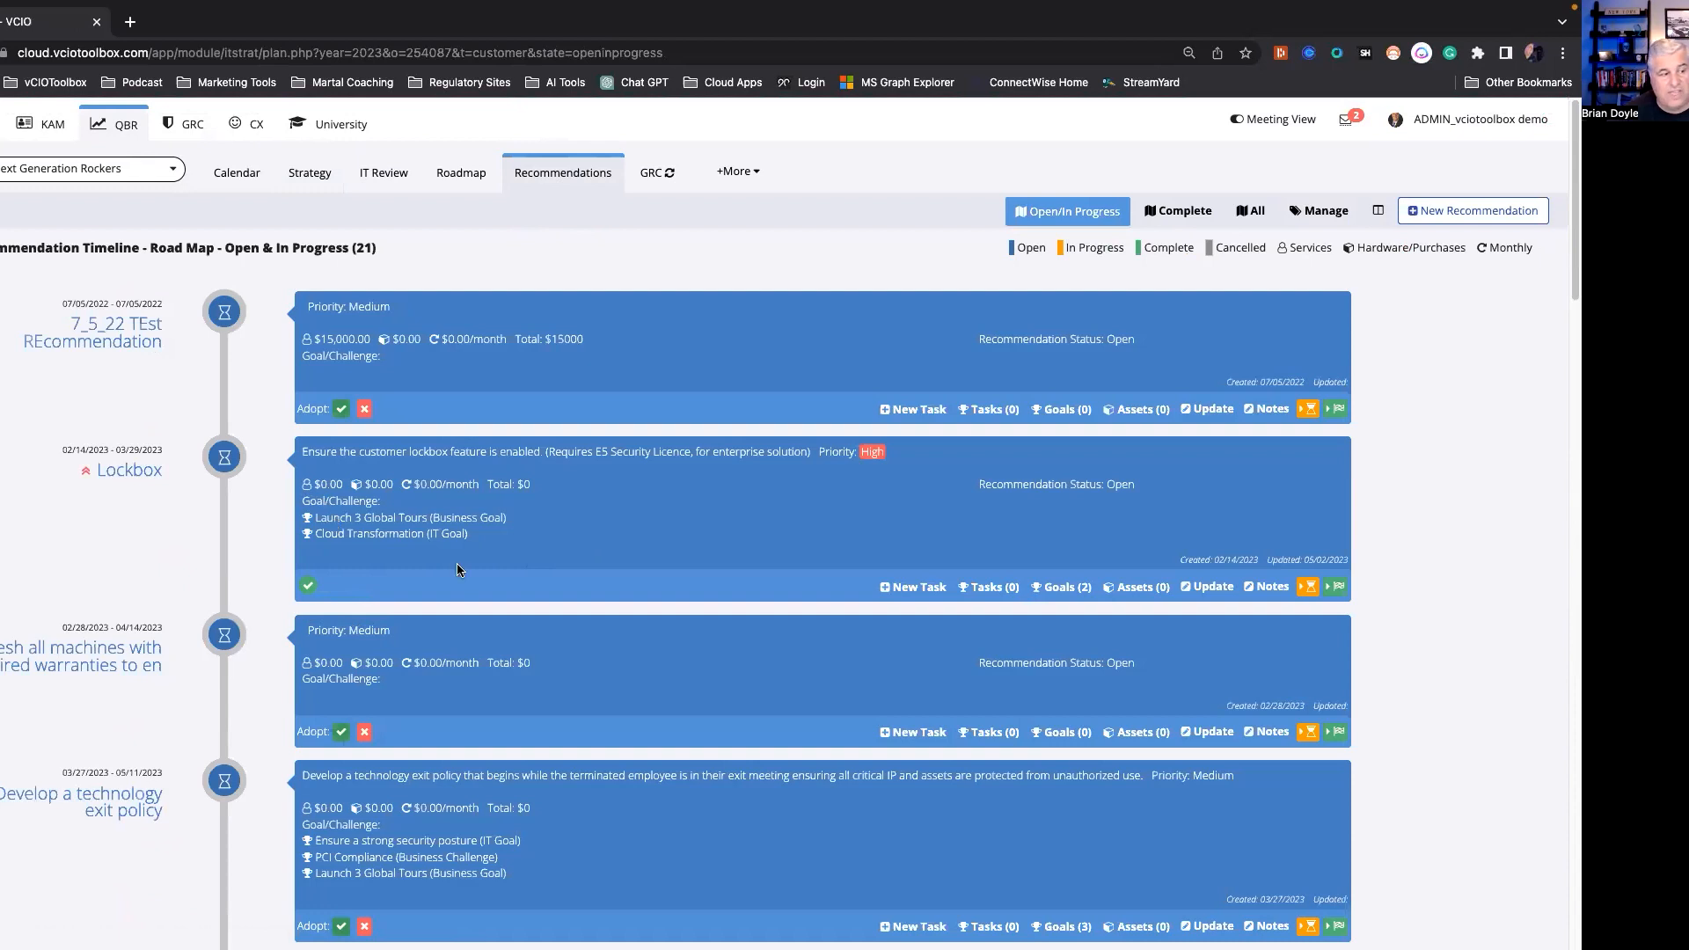
mouse_move(338, 595)
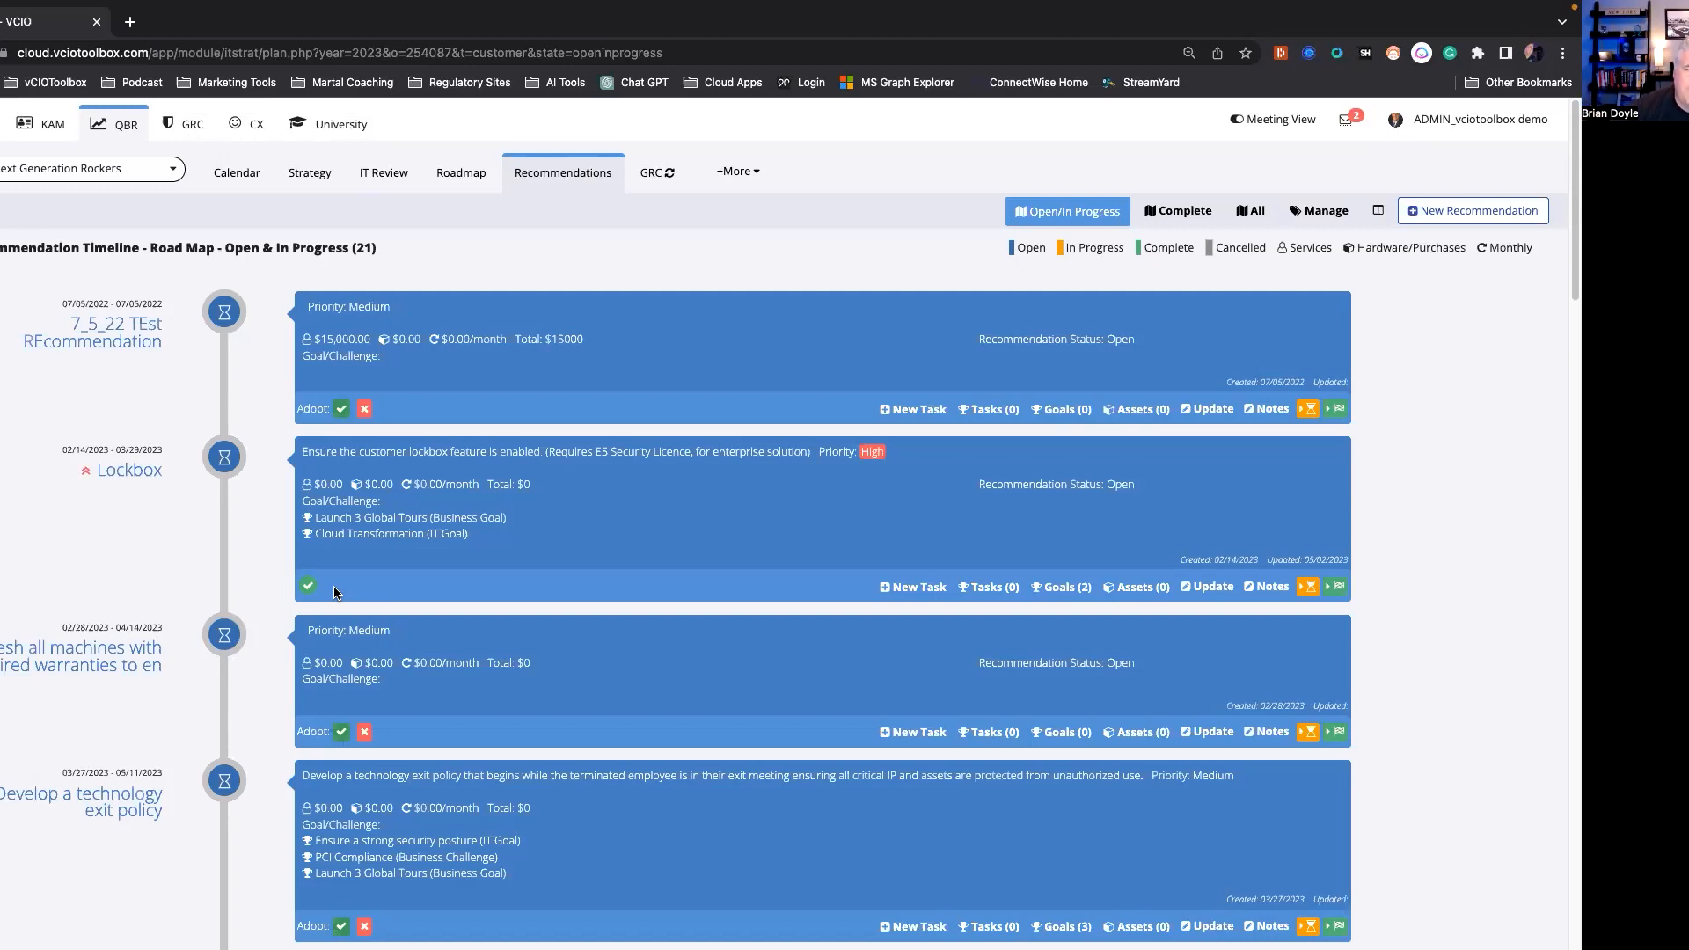
mouse_move(76, 329)
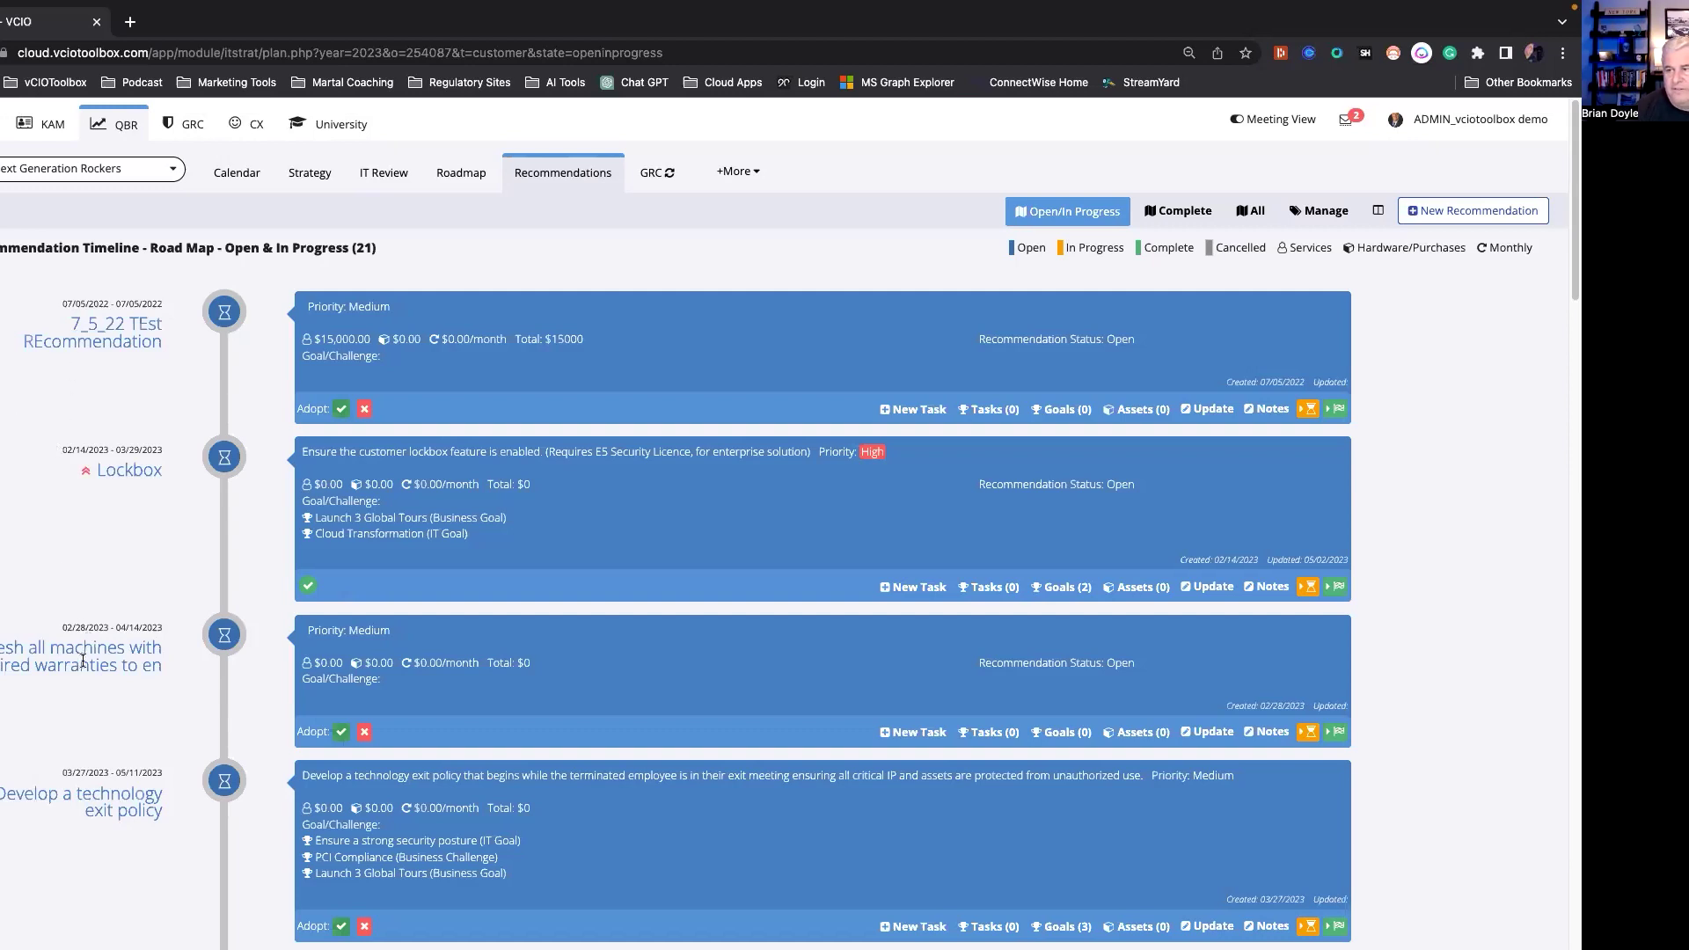
mouse_move(58, 829)
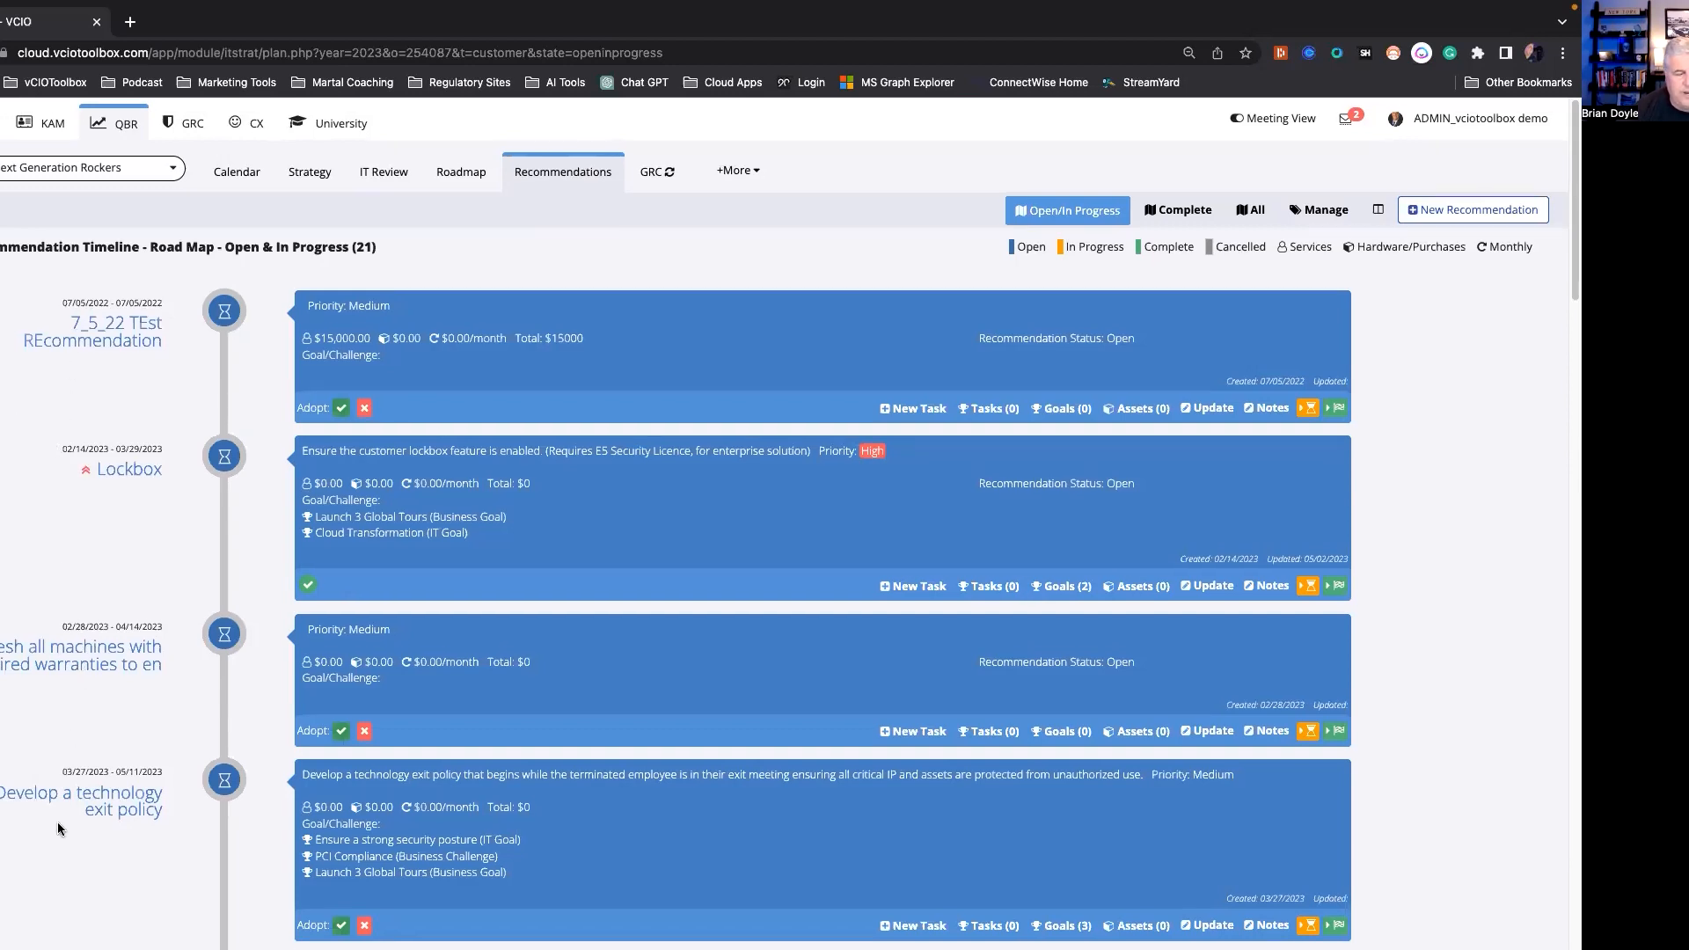
Bring up the Update Recommendation form for 'Develop a technology exit policy'
scroll(down, 3)
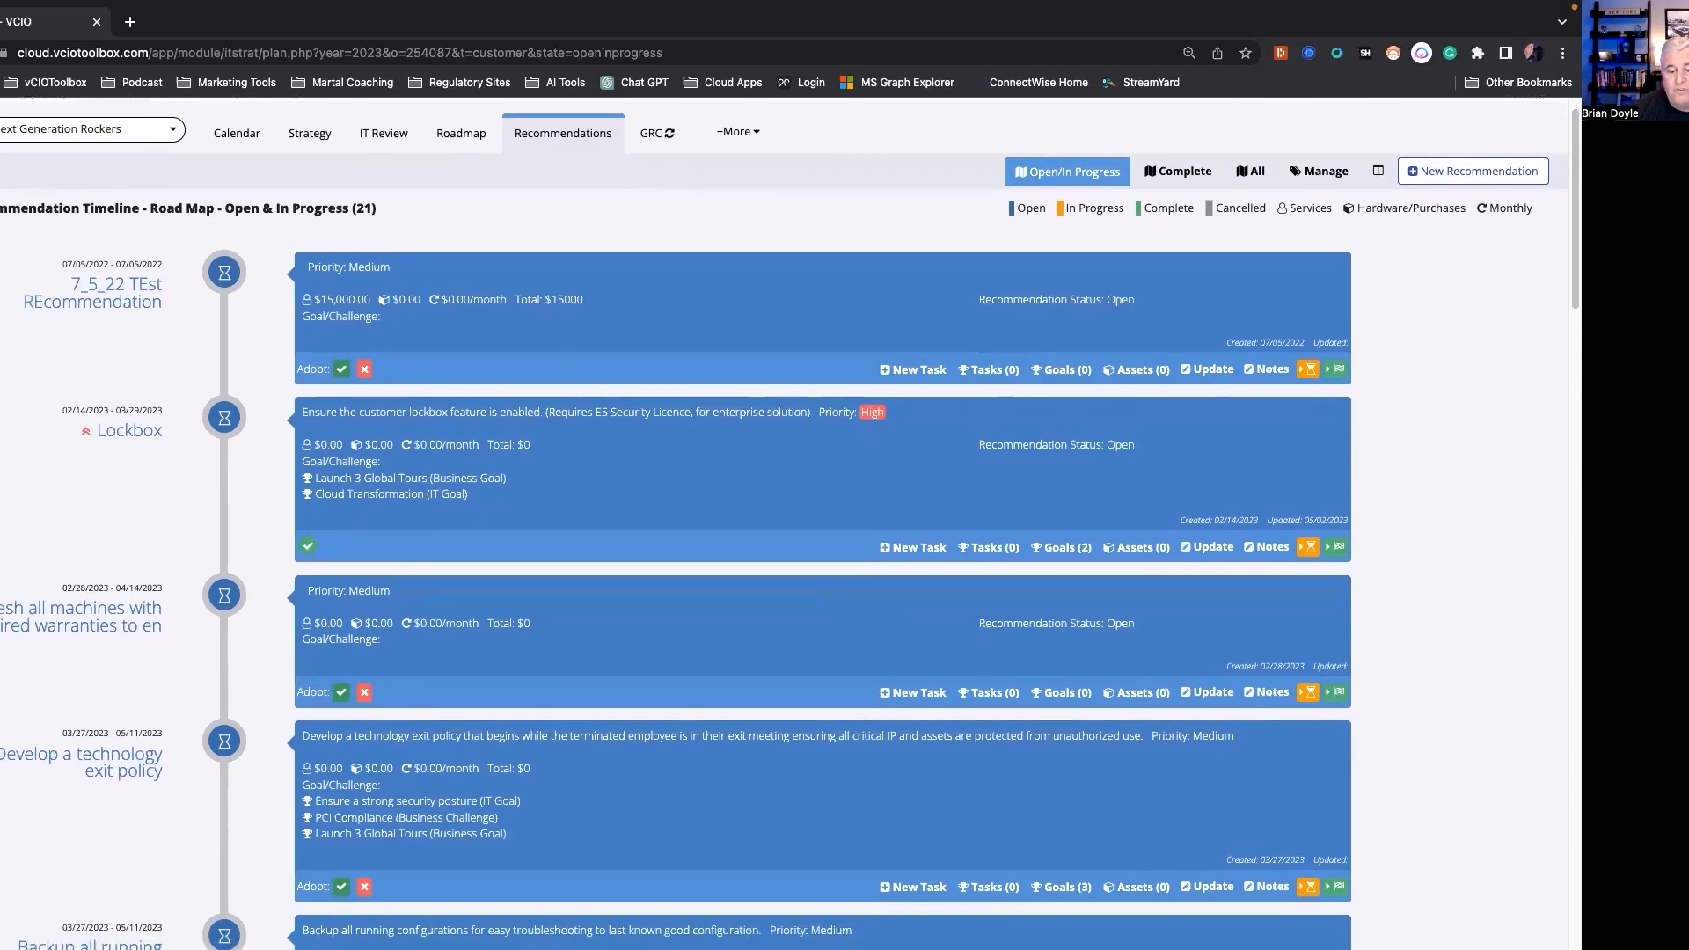
click(1207, 886)
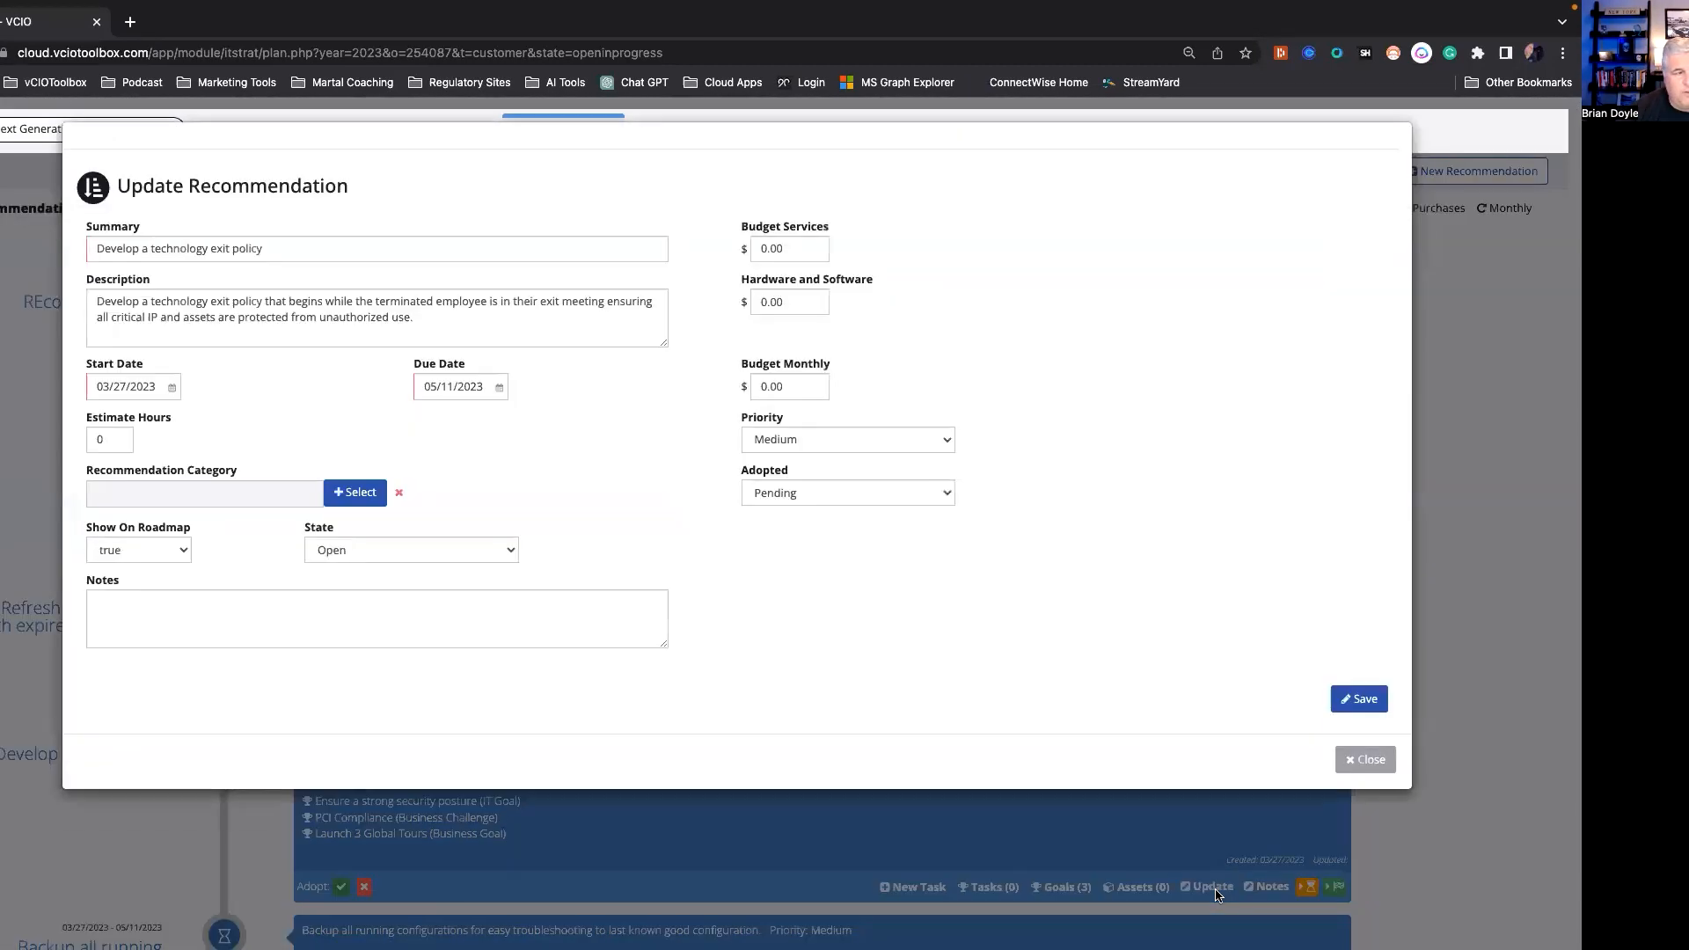
mouse_move(1365, 760)
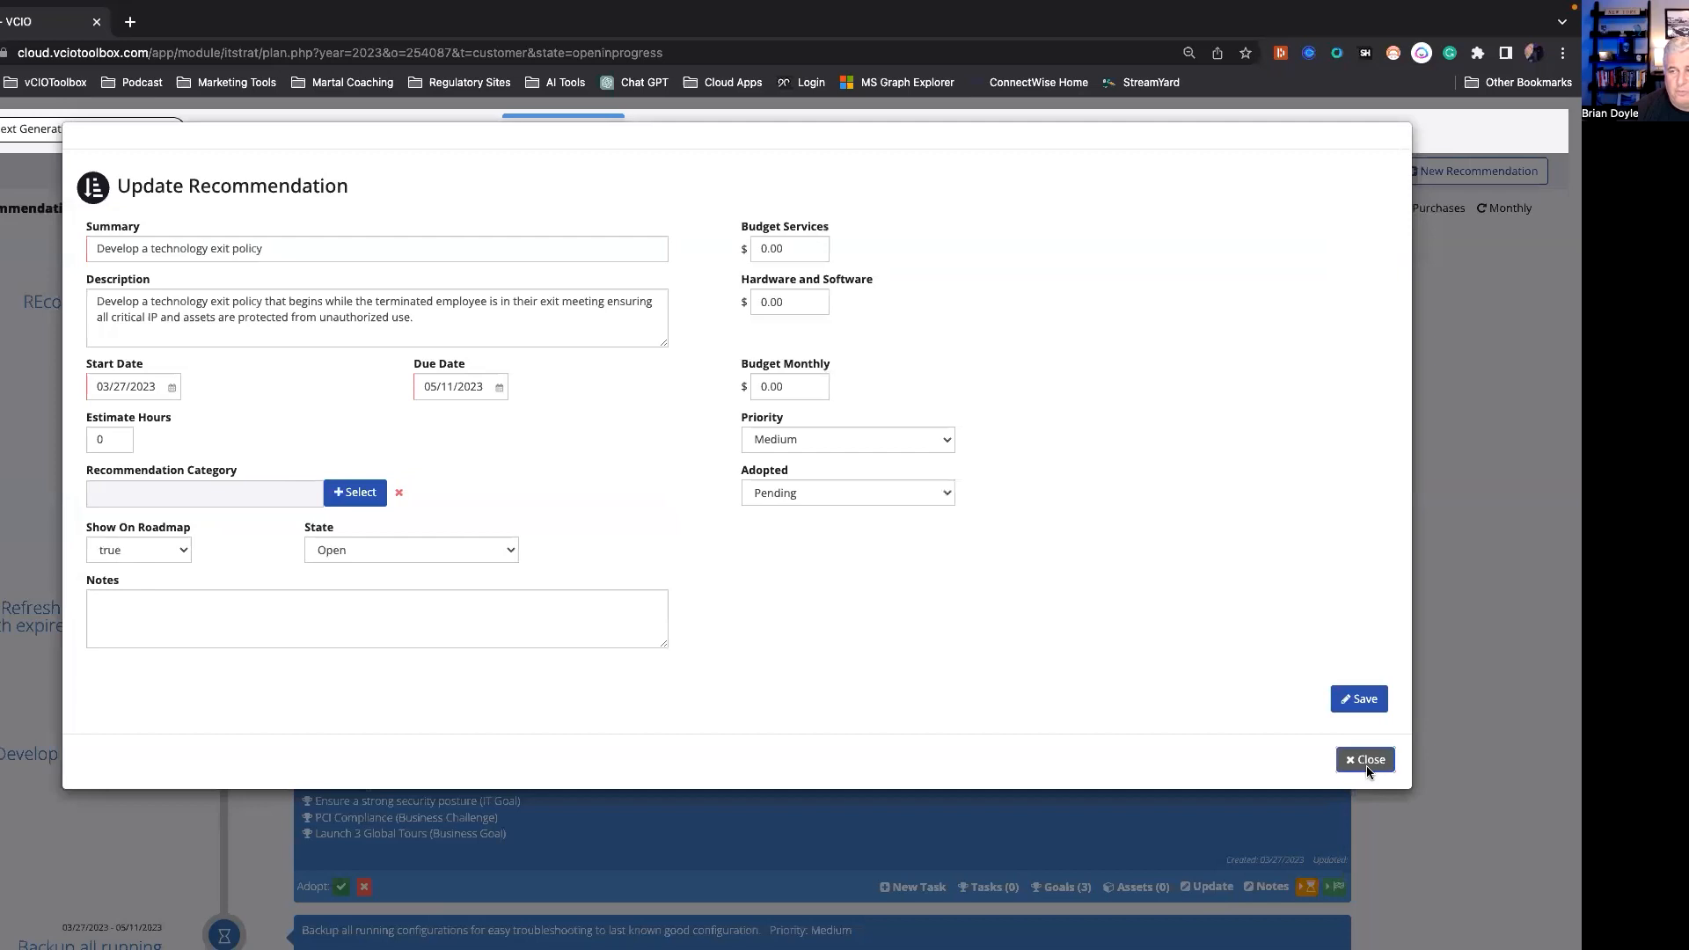
click(1365, 760)
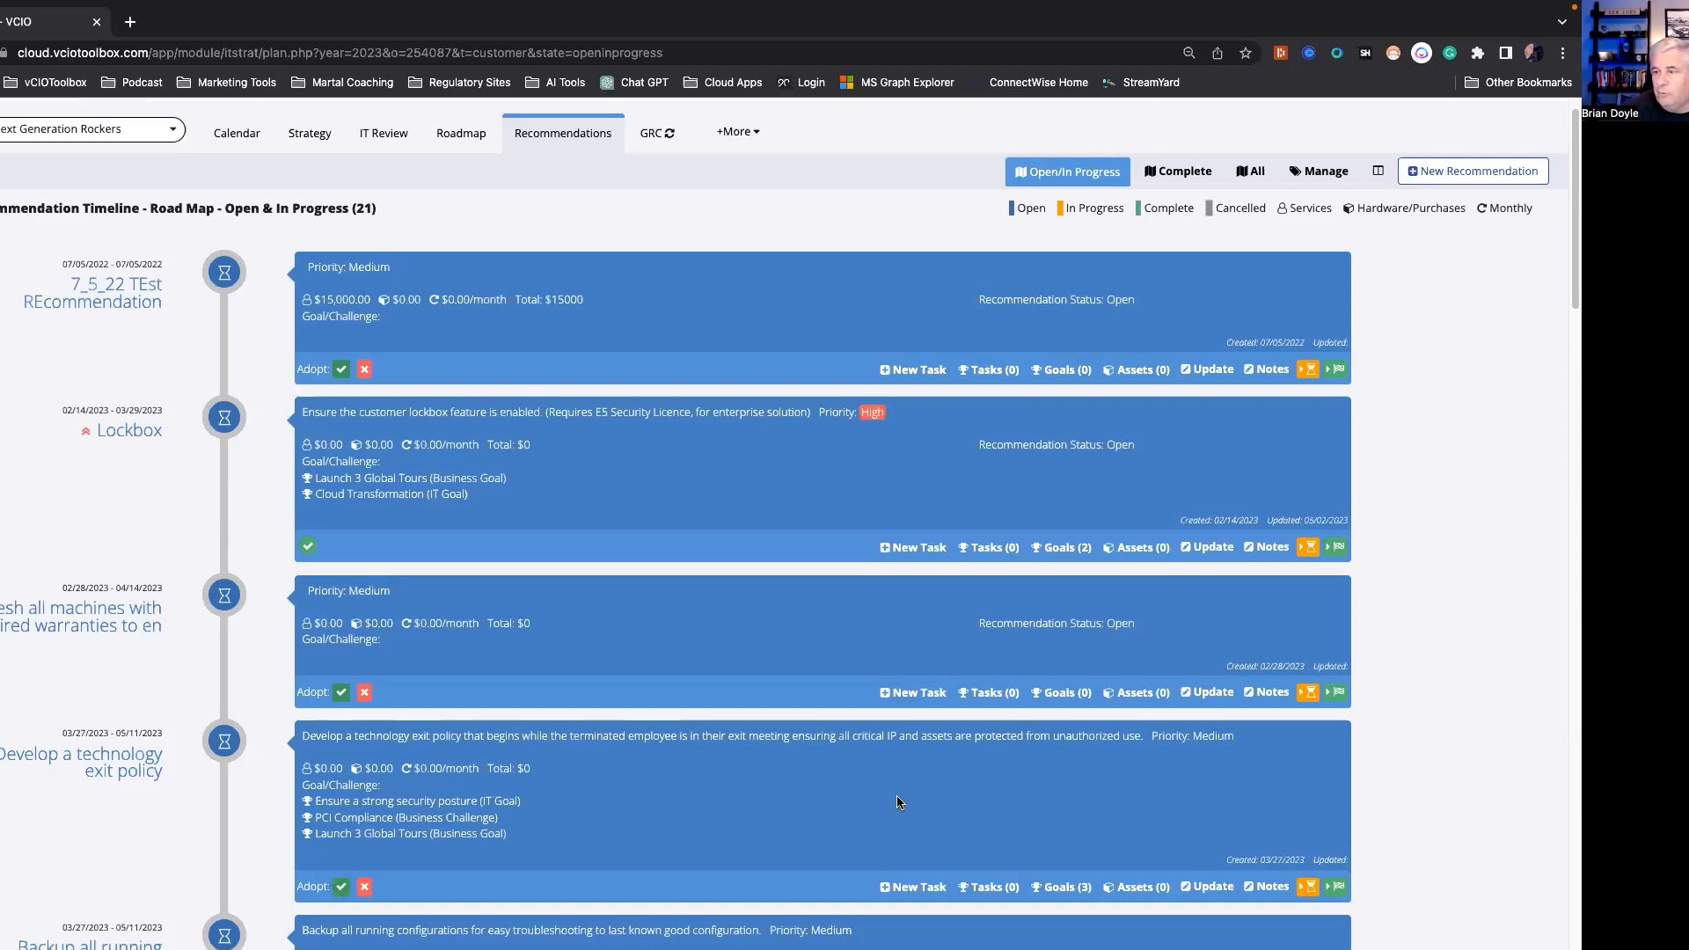
mouse_move(688, 23)
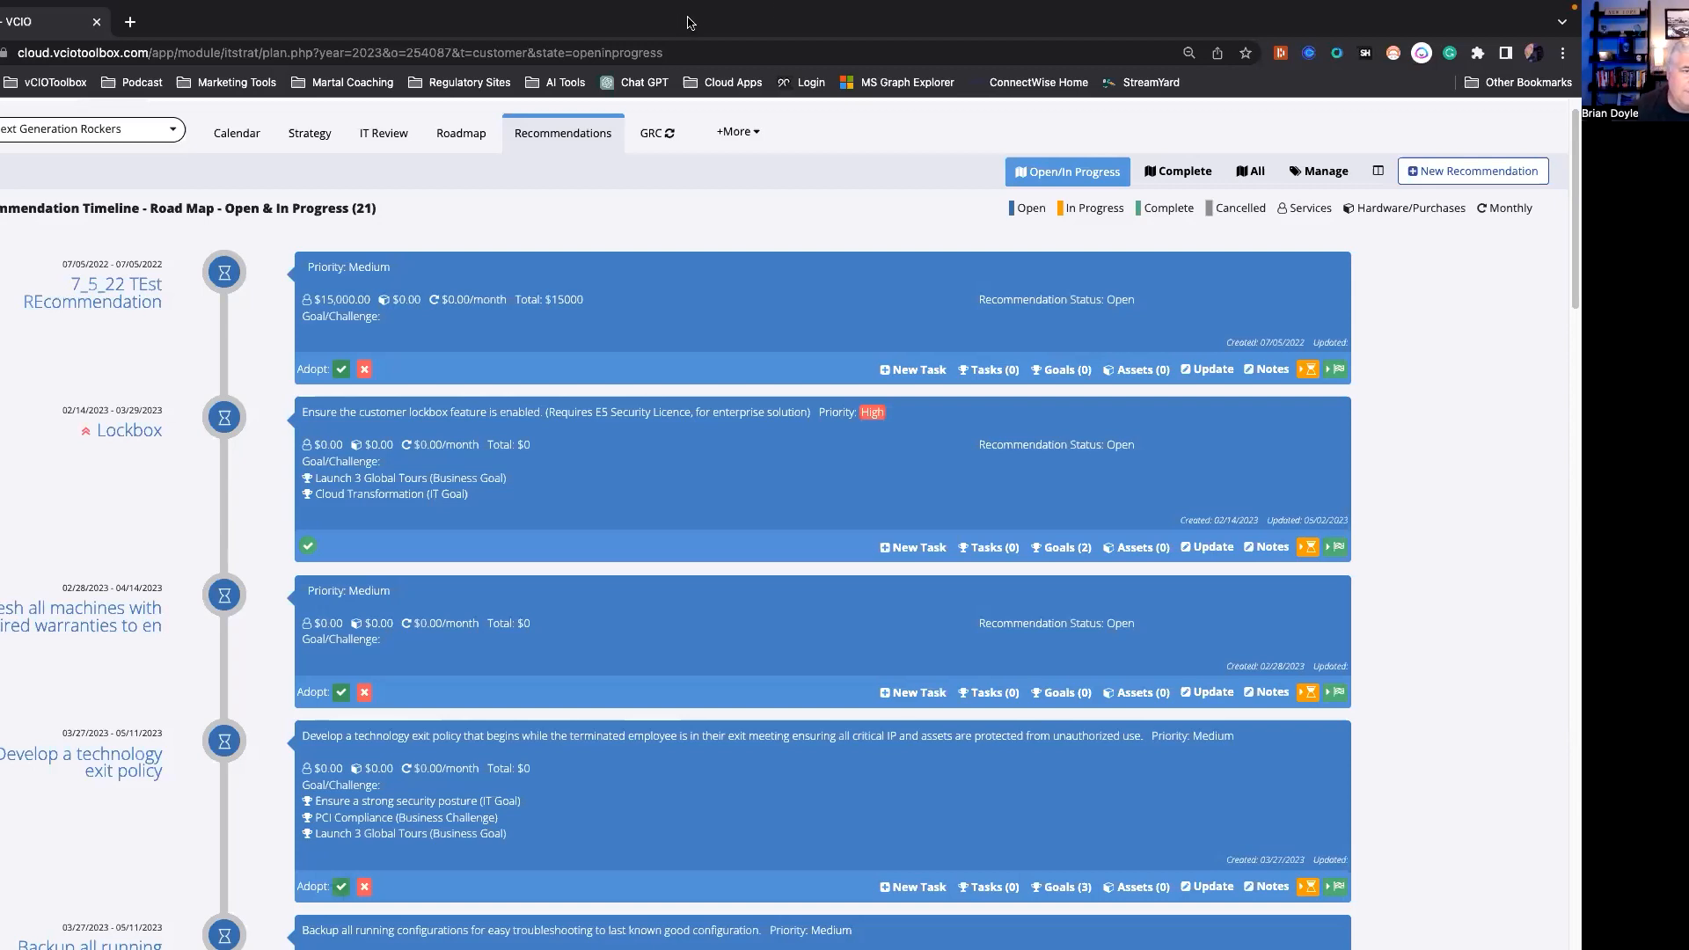
mouse_move(649, 70)
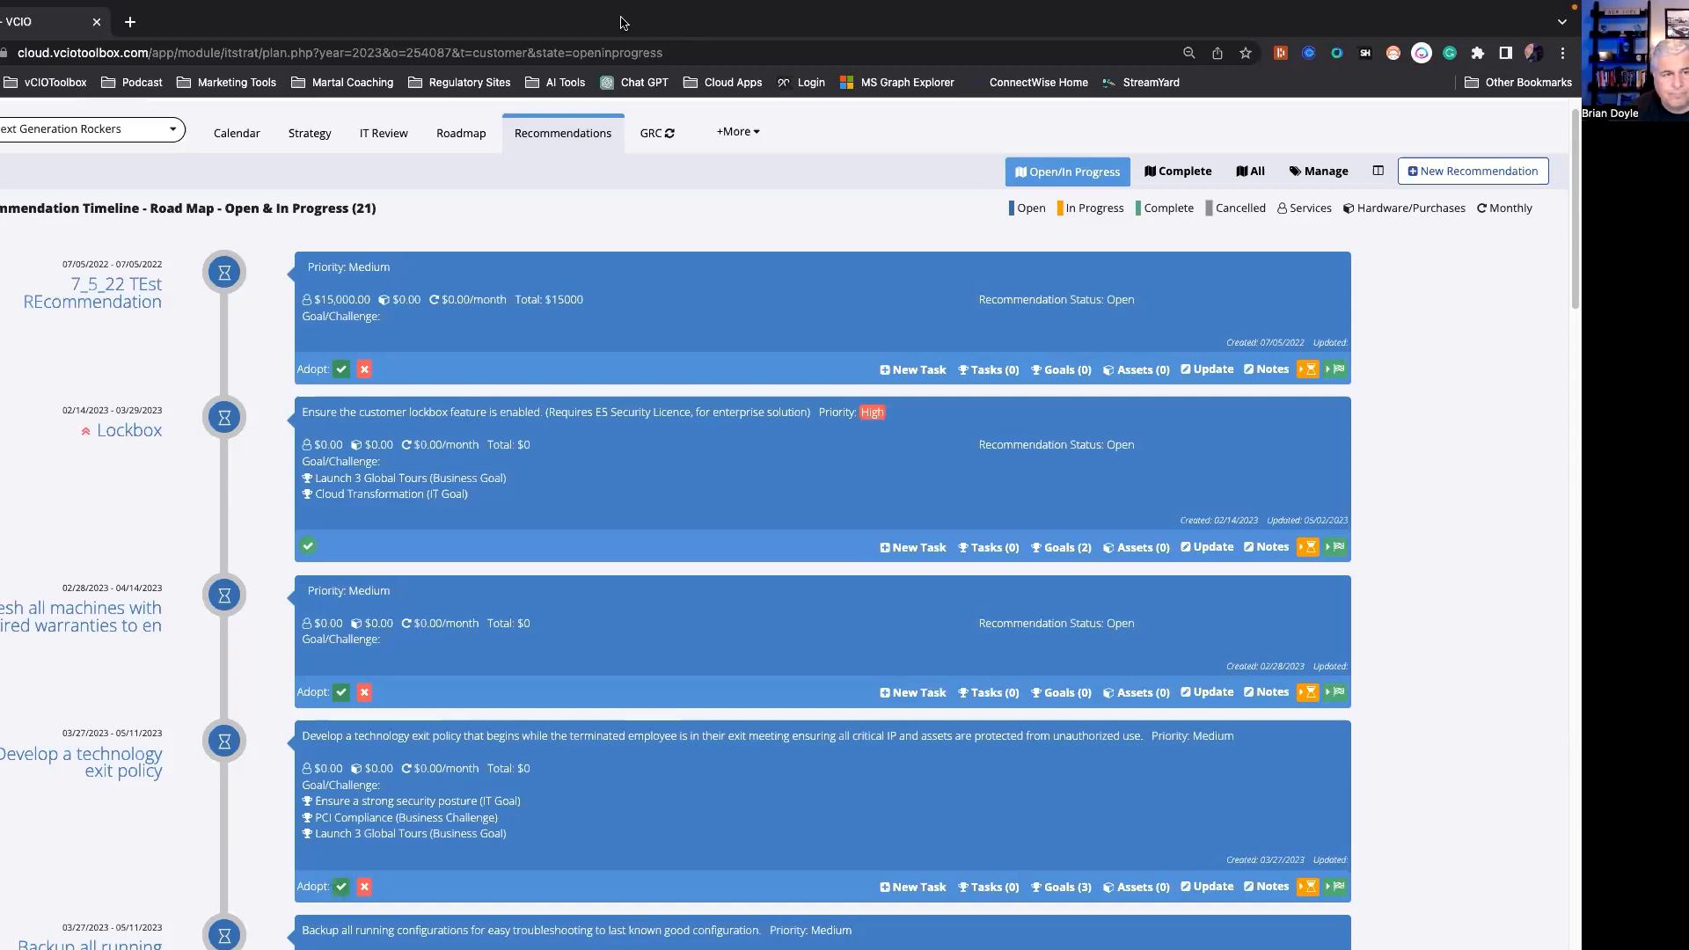
mouse_move(924, 556)
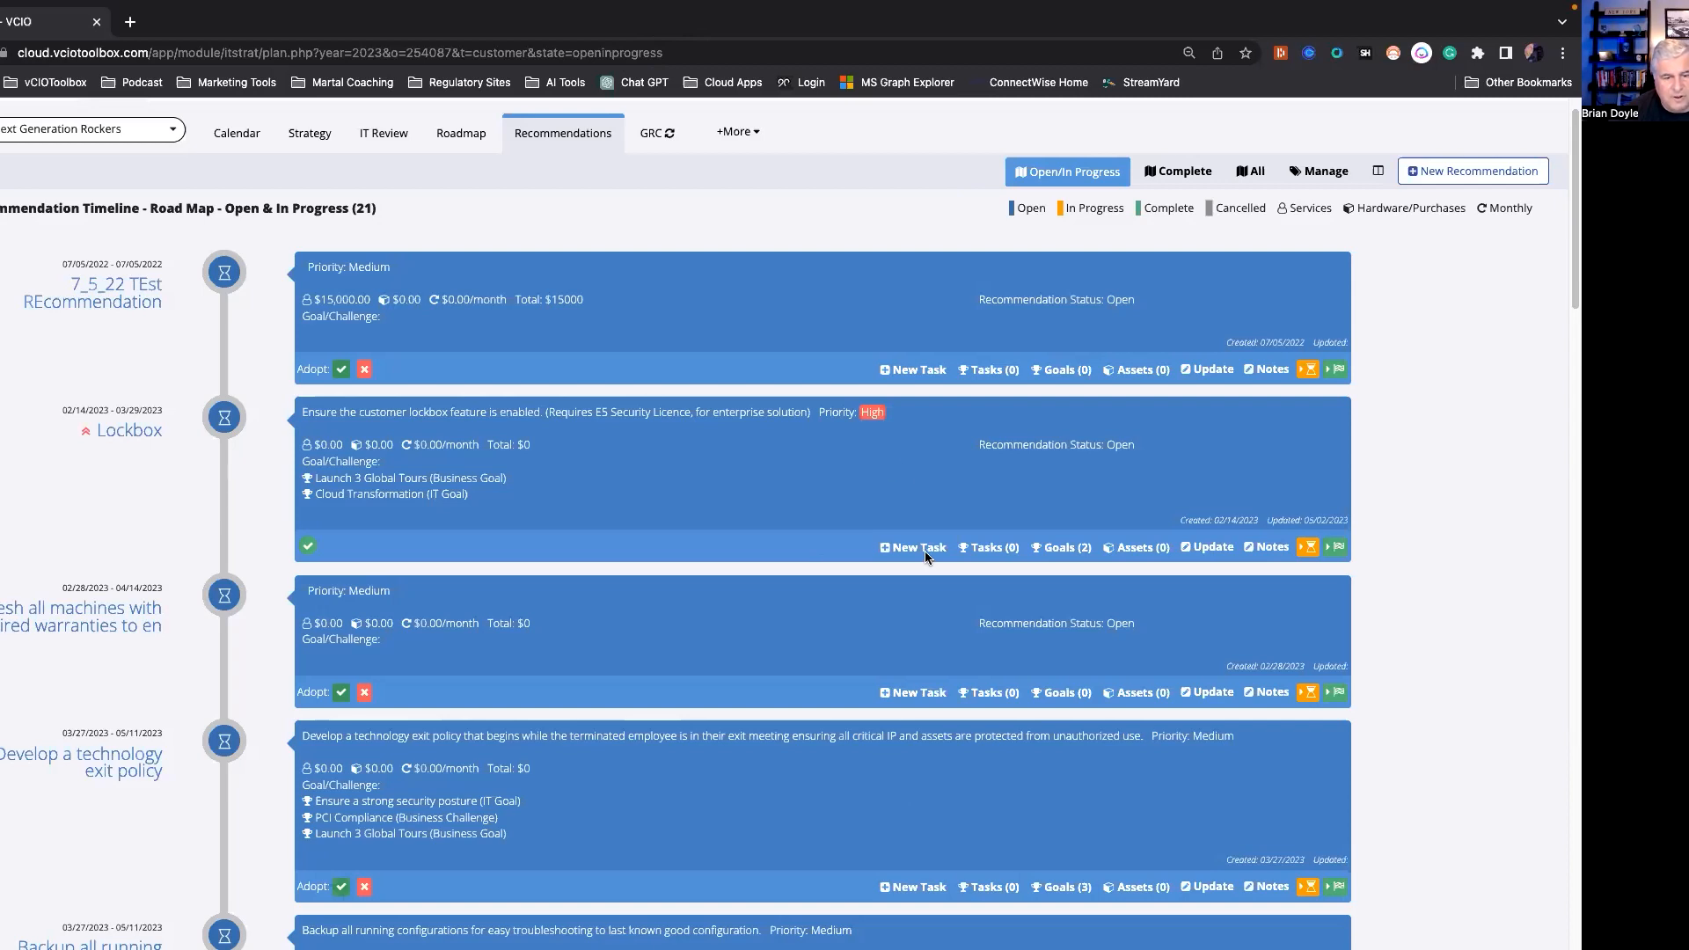
mouse_move(677, 162)
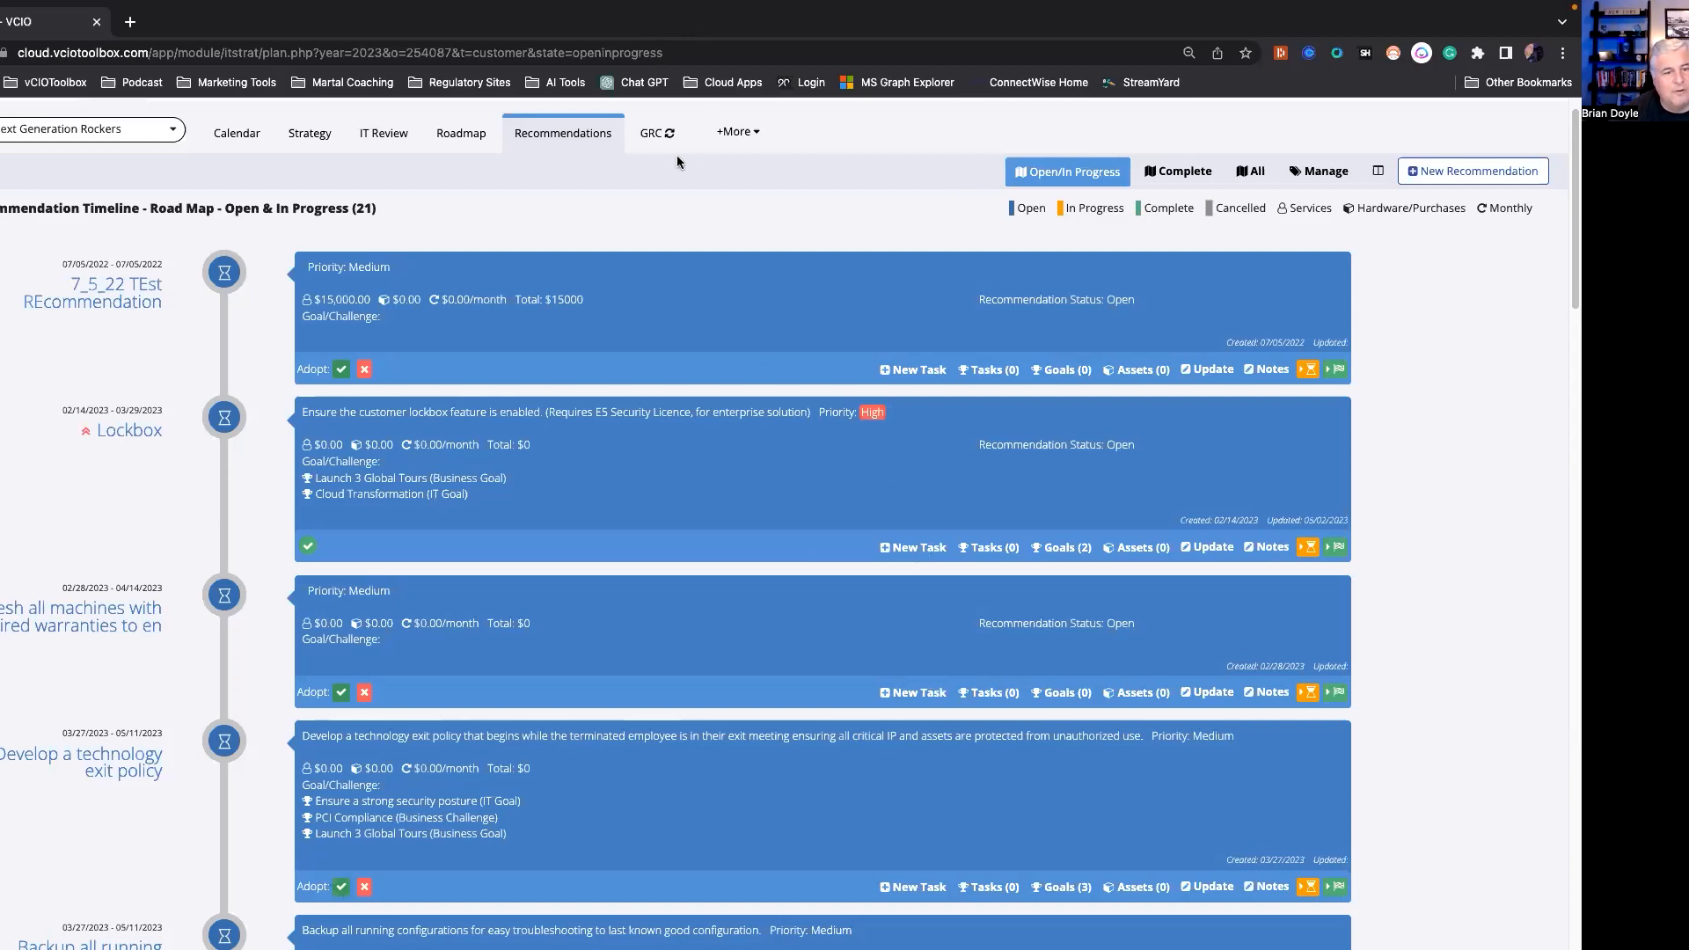
mouse_move(696, 57)
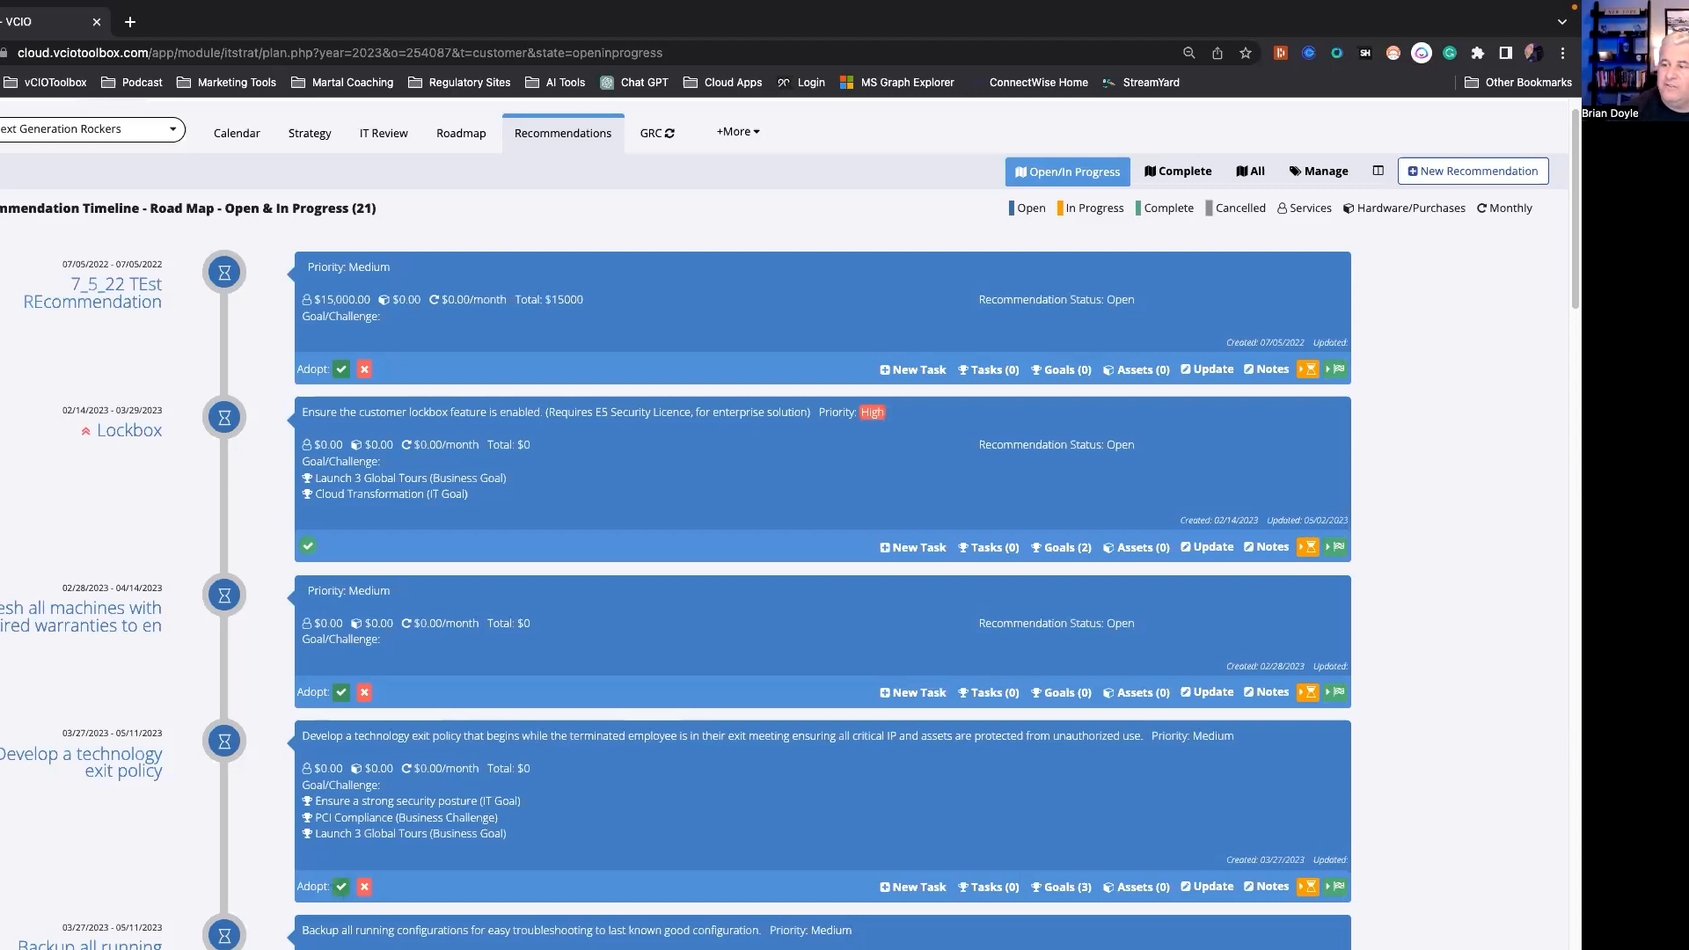
mouse_move(1012, 651)
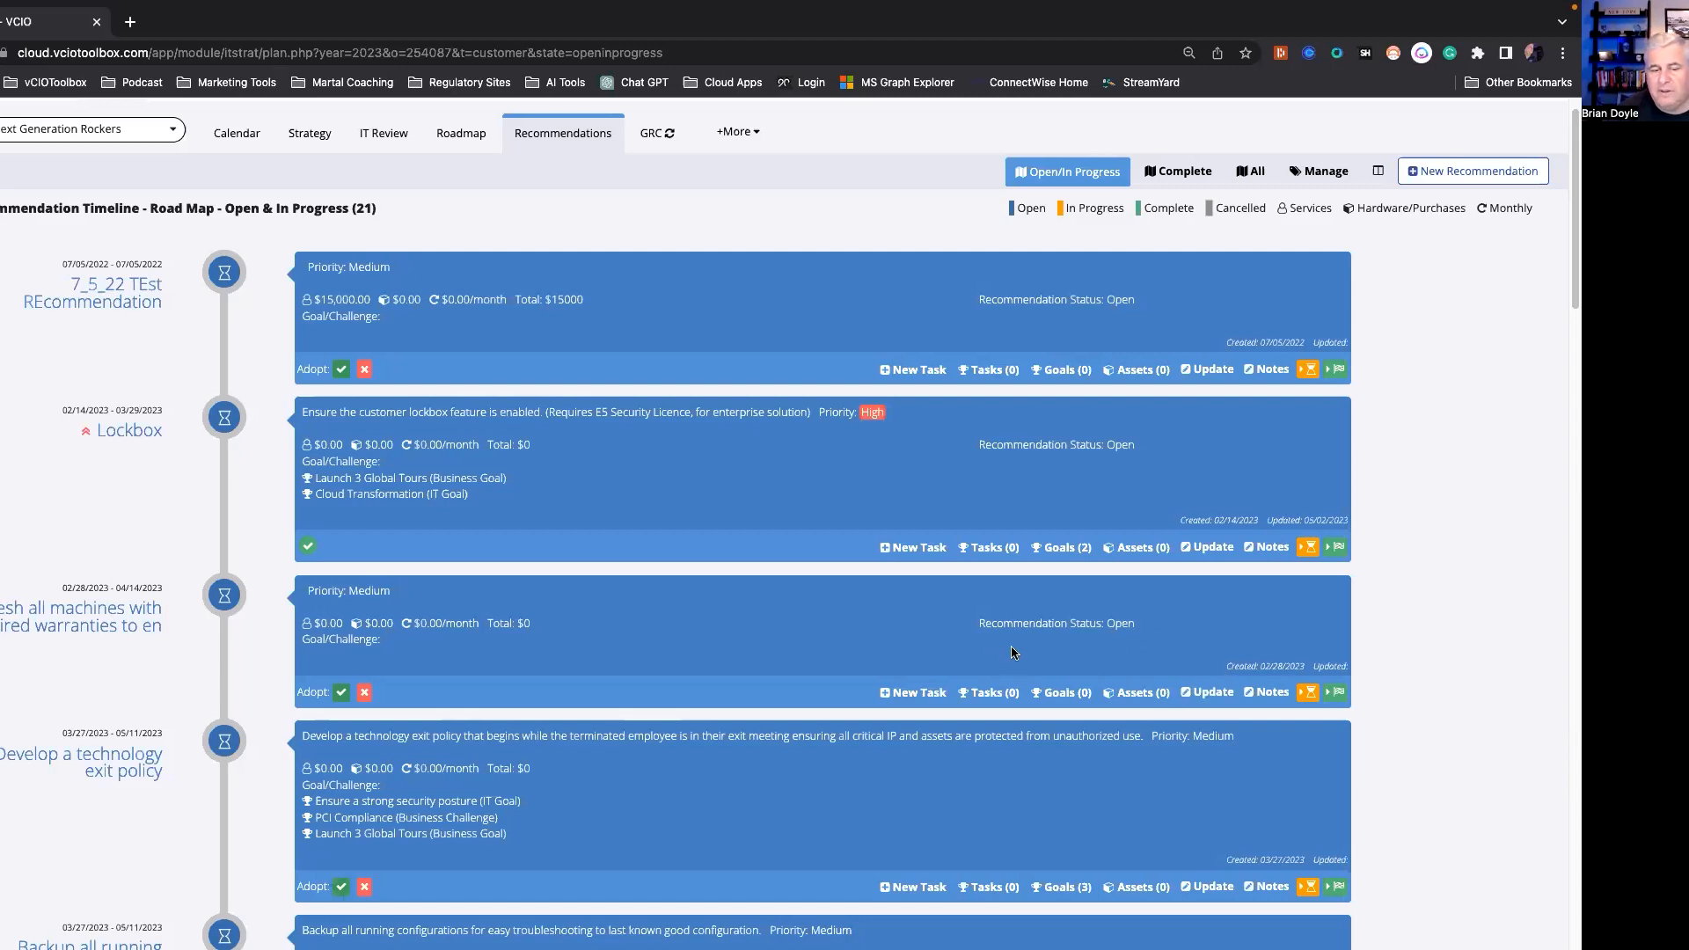
mouse_move(707, 89)
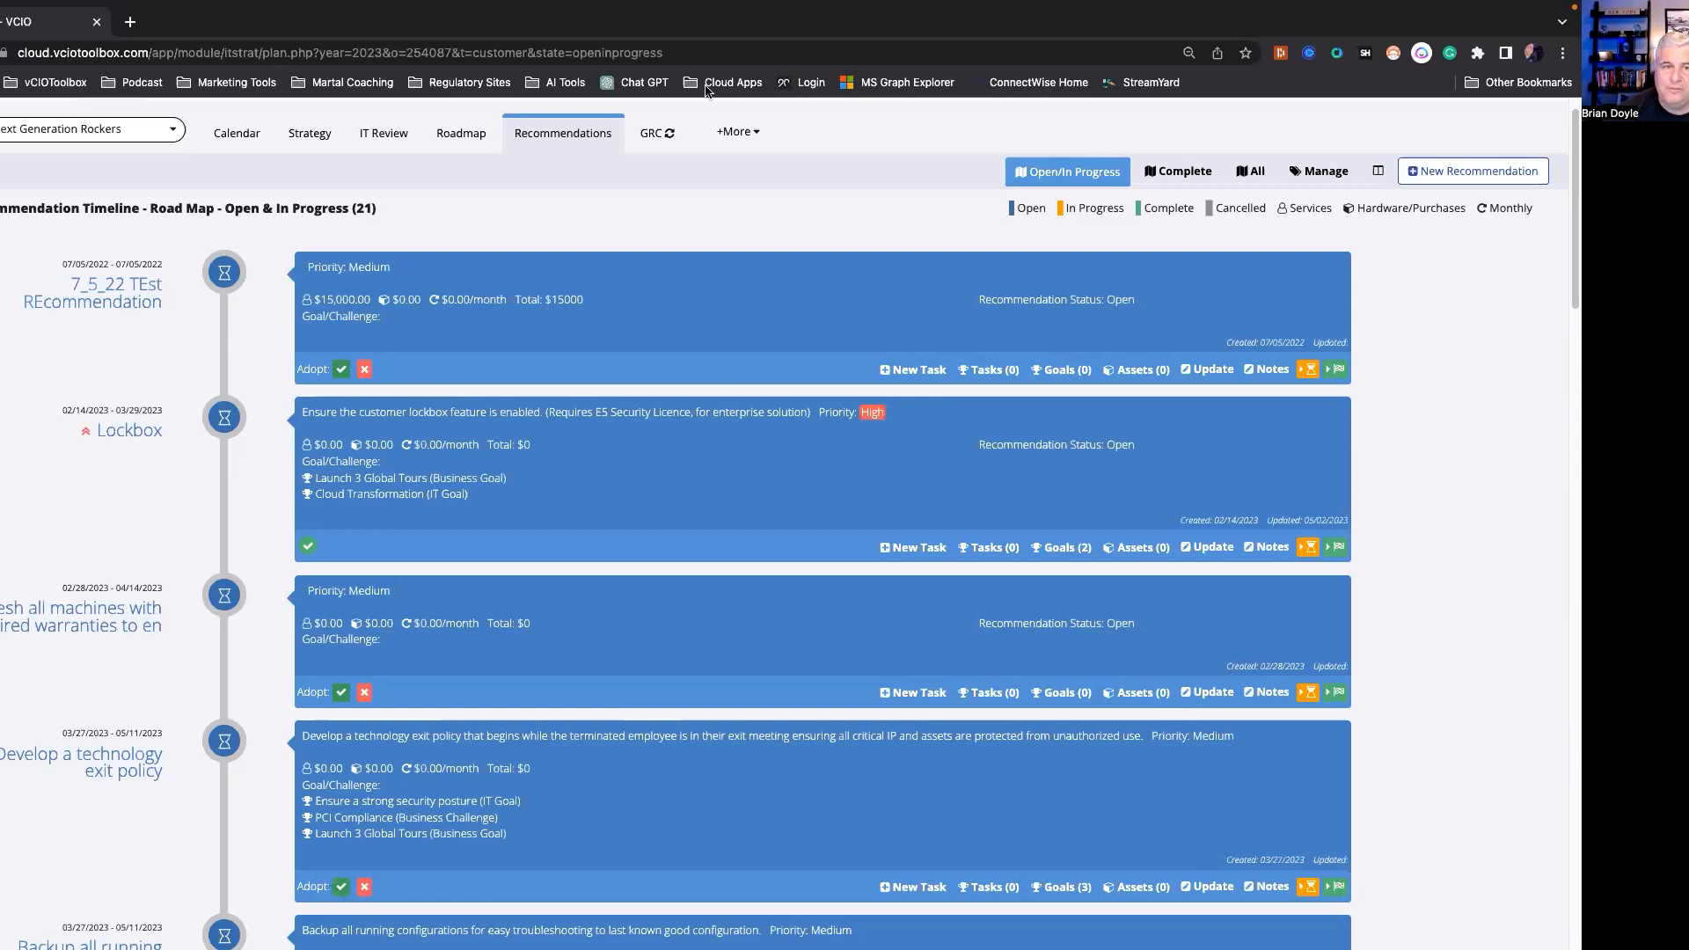